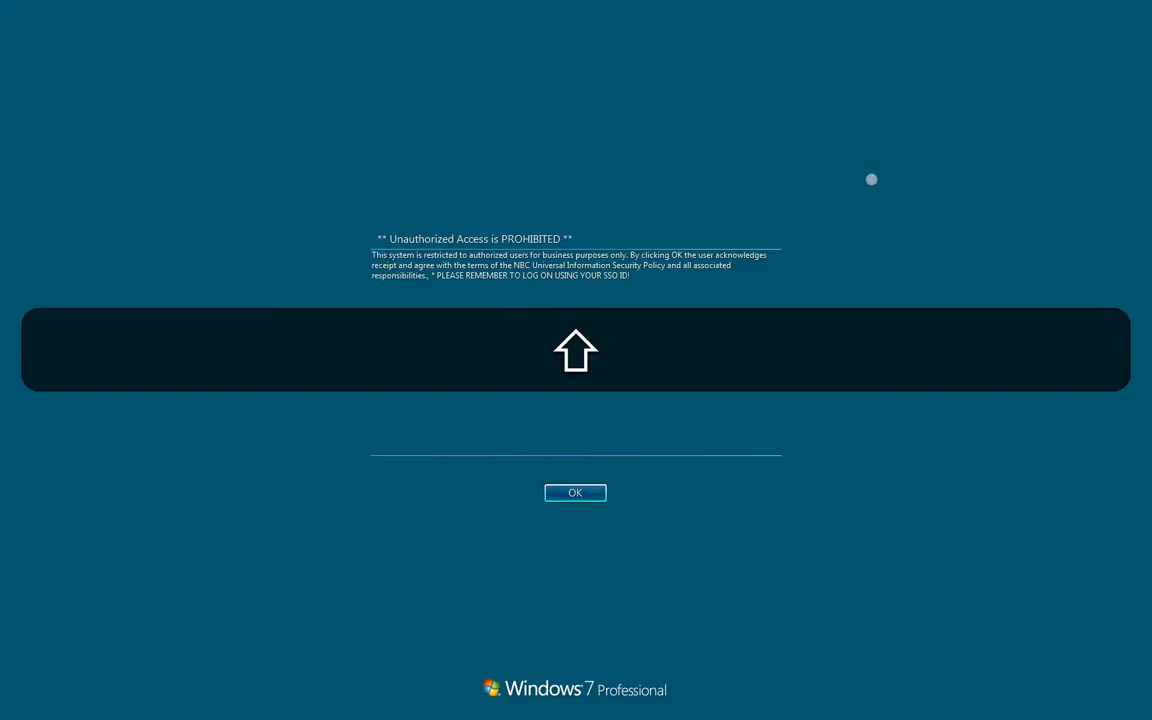
Step: Accept the access warning and select the Overture Media Designer shortcut on the desktop
left_click(576, 492)
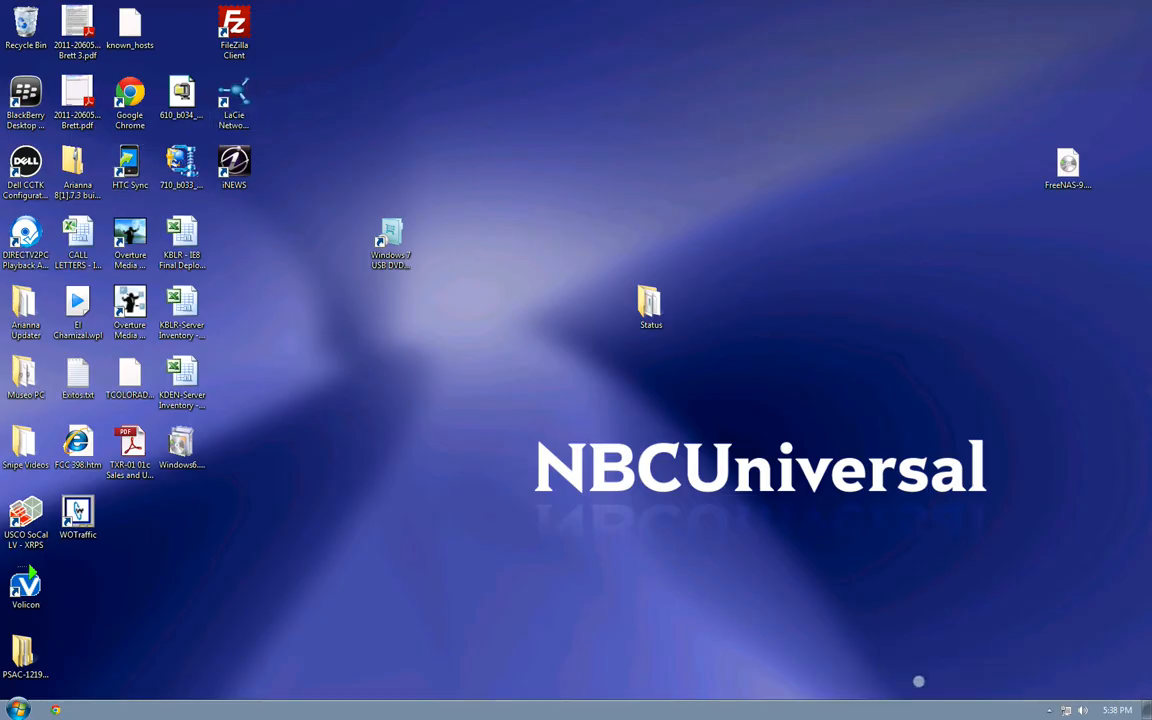
mouse_move(284, 224)
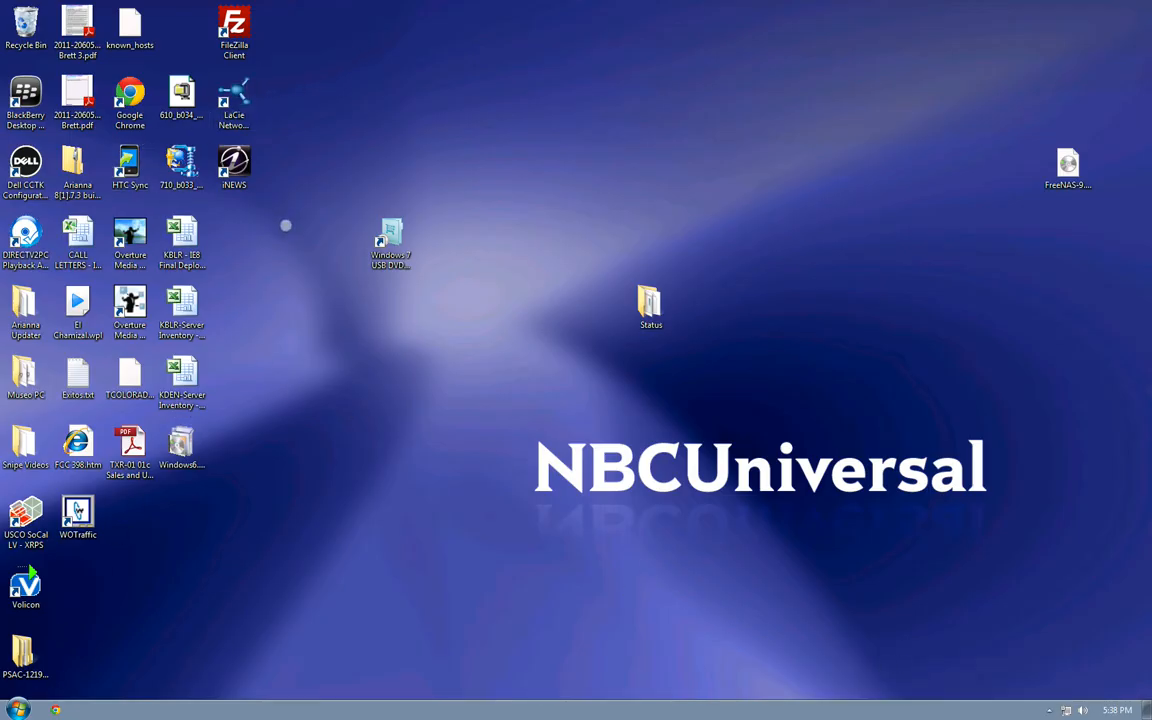
left_click(130, 244)
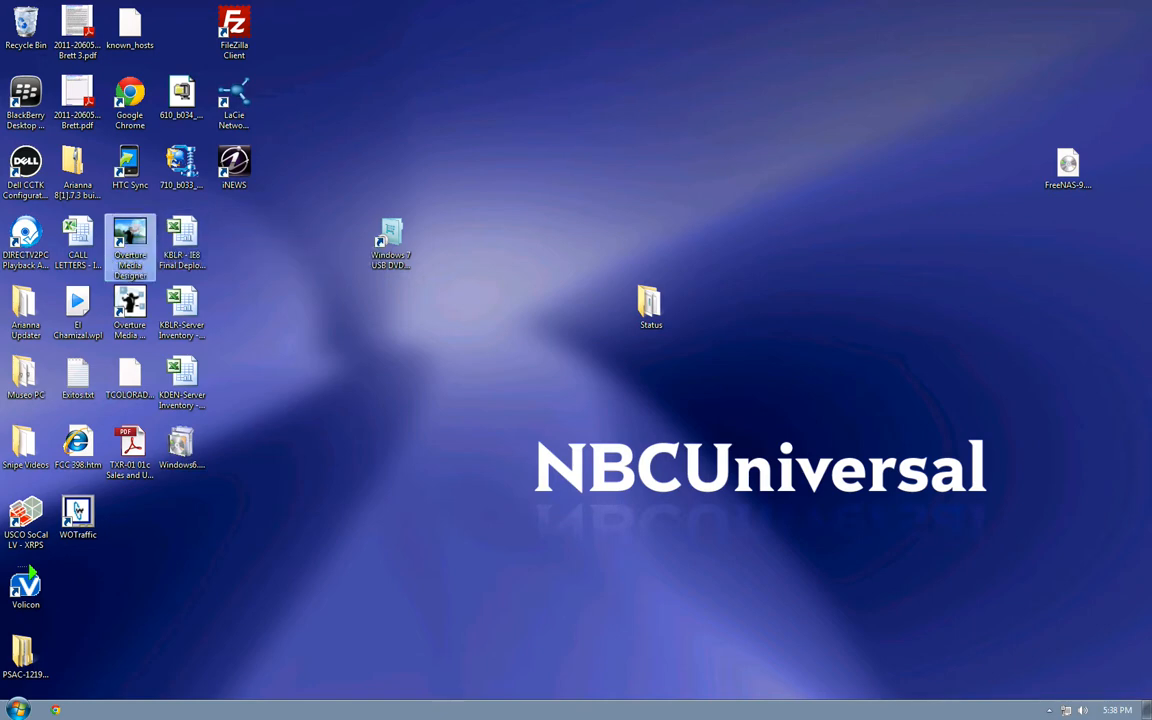
Step: Launch Overture Media Designer to an empty untitled 1080i/59.94 design canvas
double_click(128, 244)
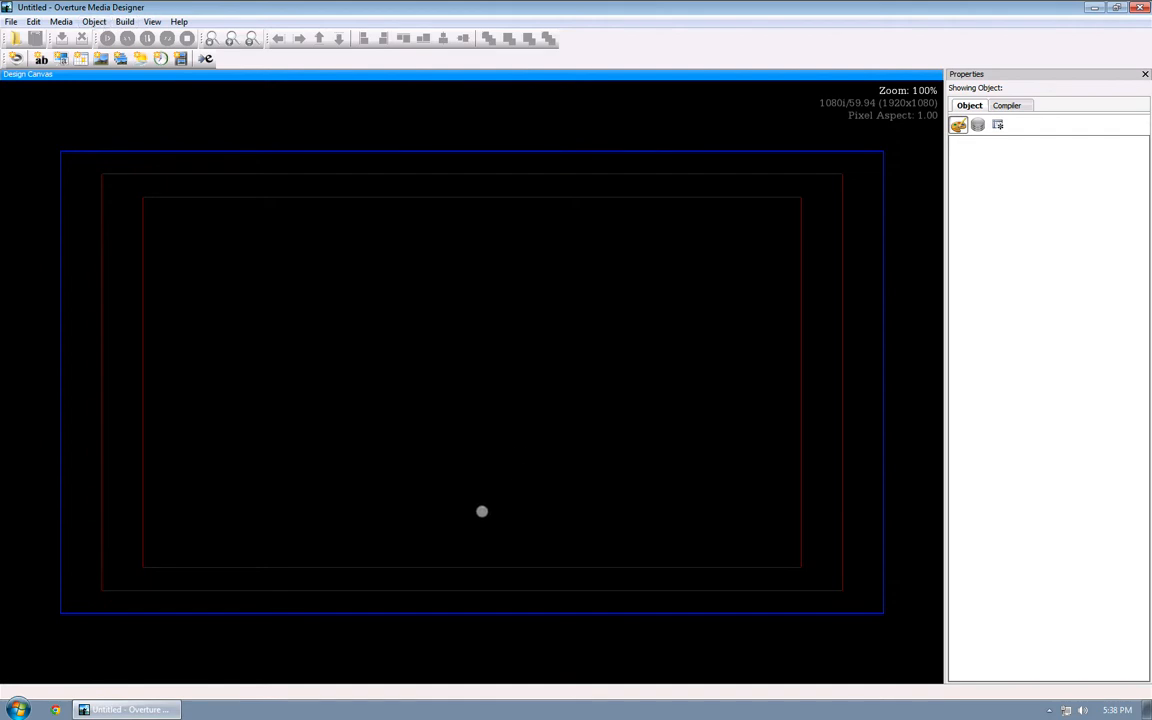
mouse_move(334, 300)
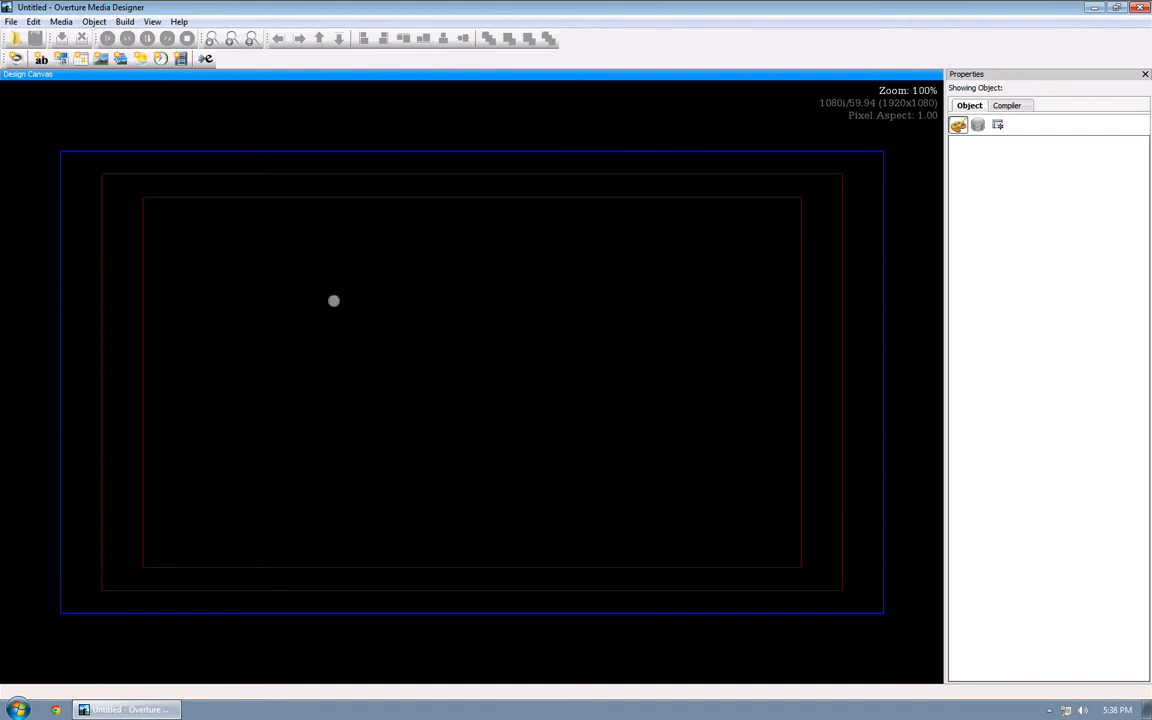
mouse_move(490, 548)
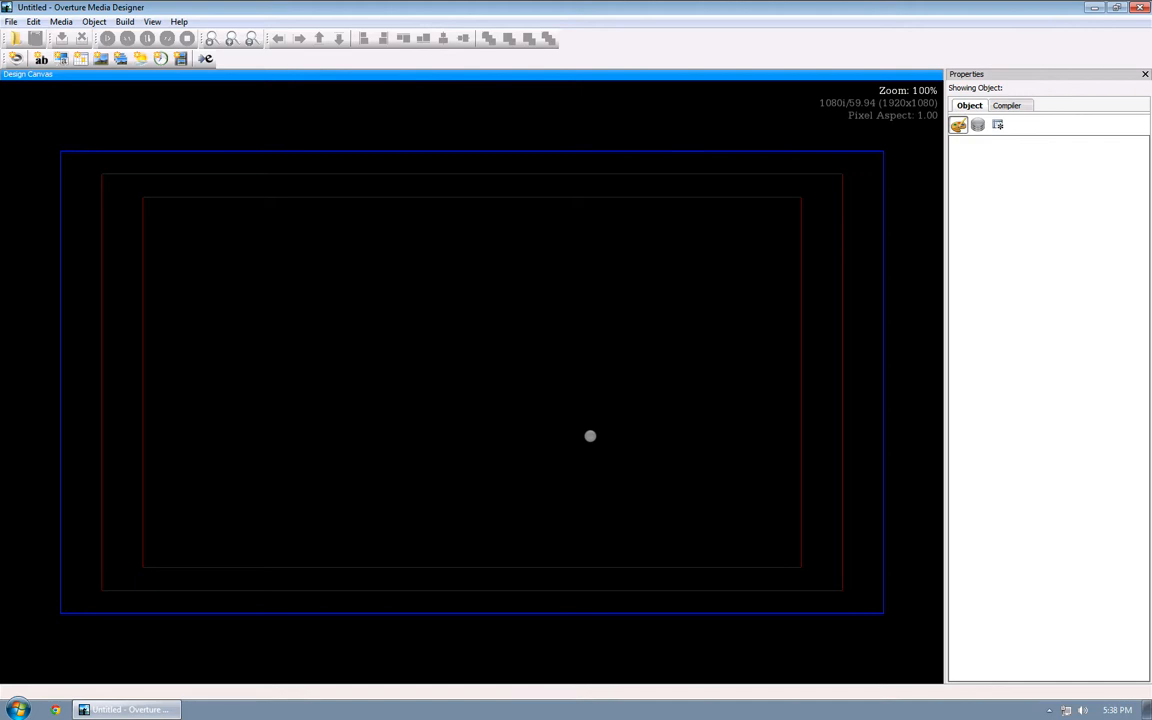
mouse_move(96, 532)
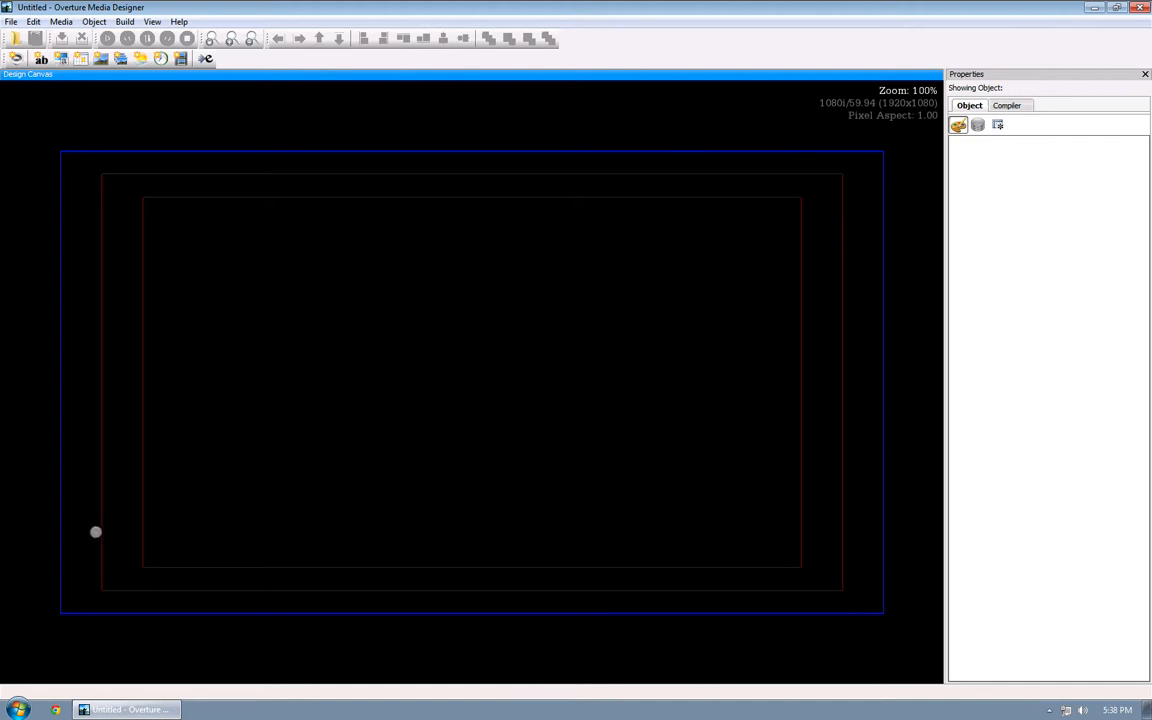
mouse_move(916, 548)
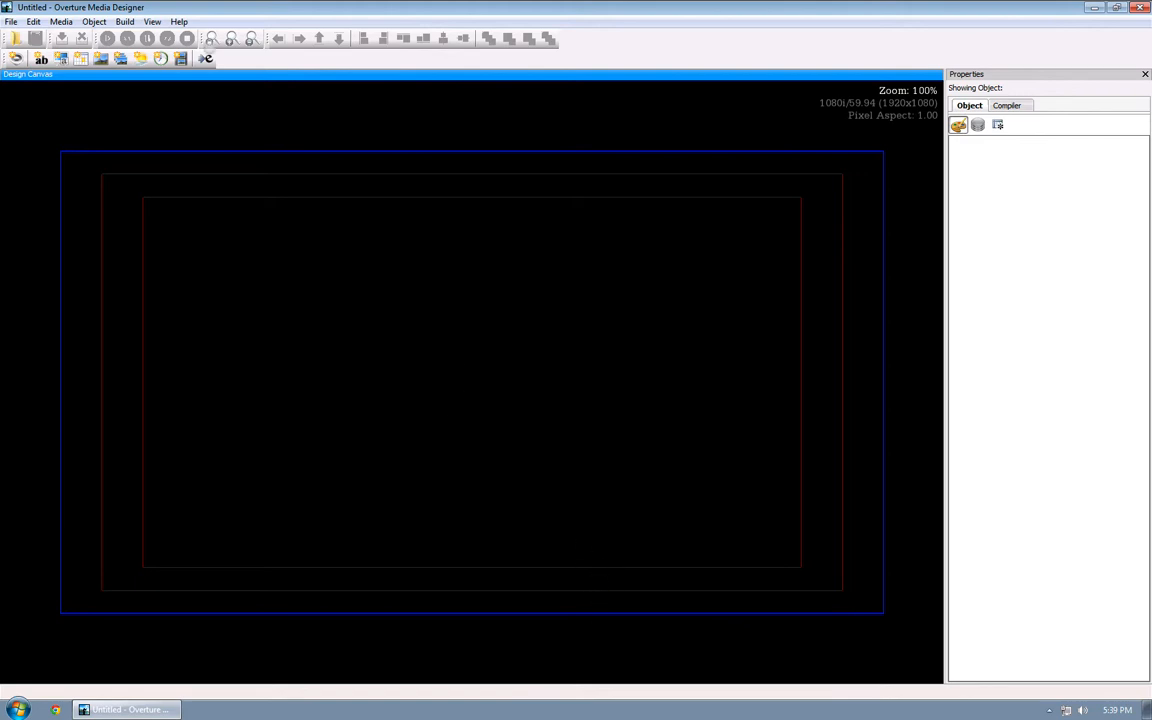
Step: Add the BONITA.mov video clip to the project via Object > Add Video Clip
left_click(94, 20)
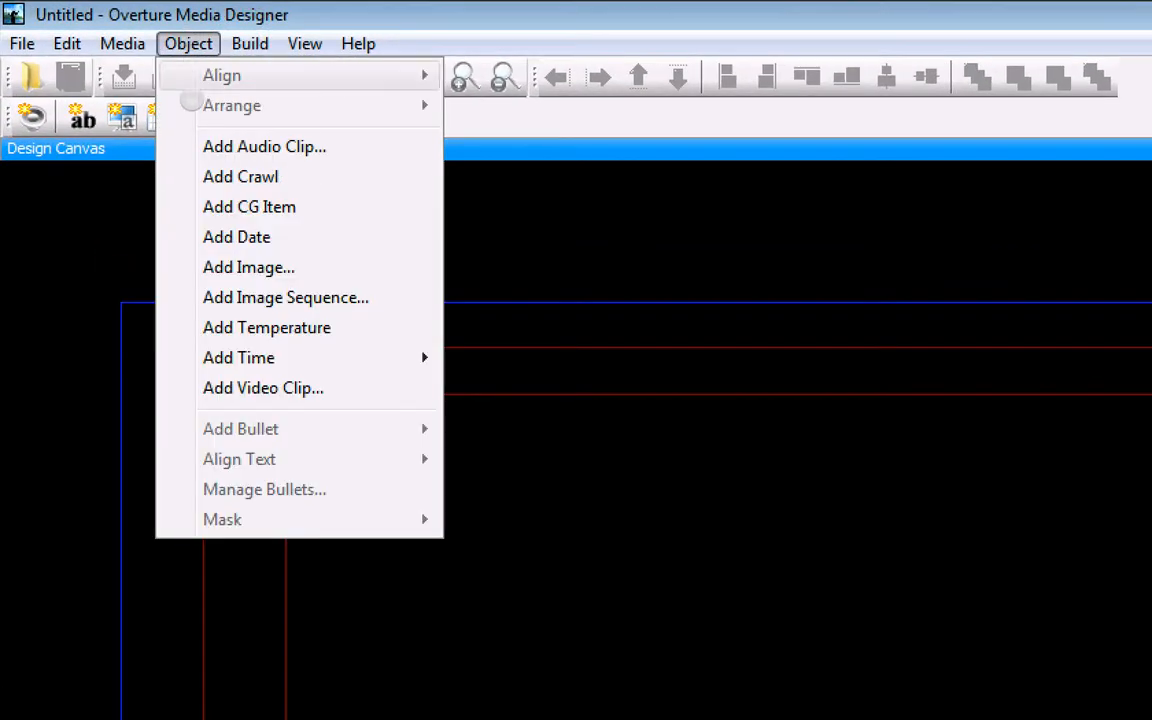
mouse_move(264, 388)
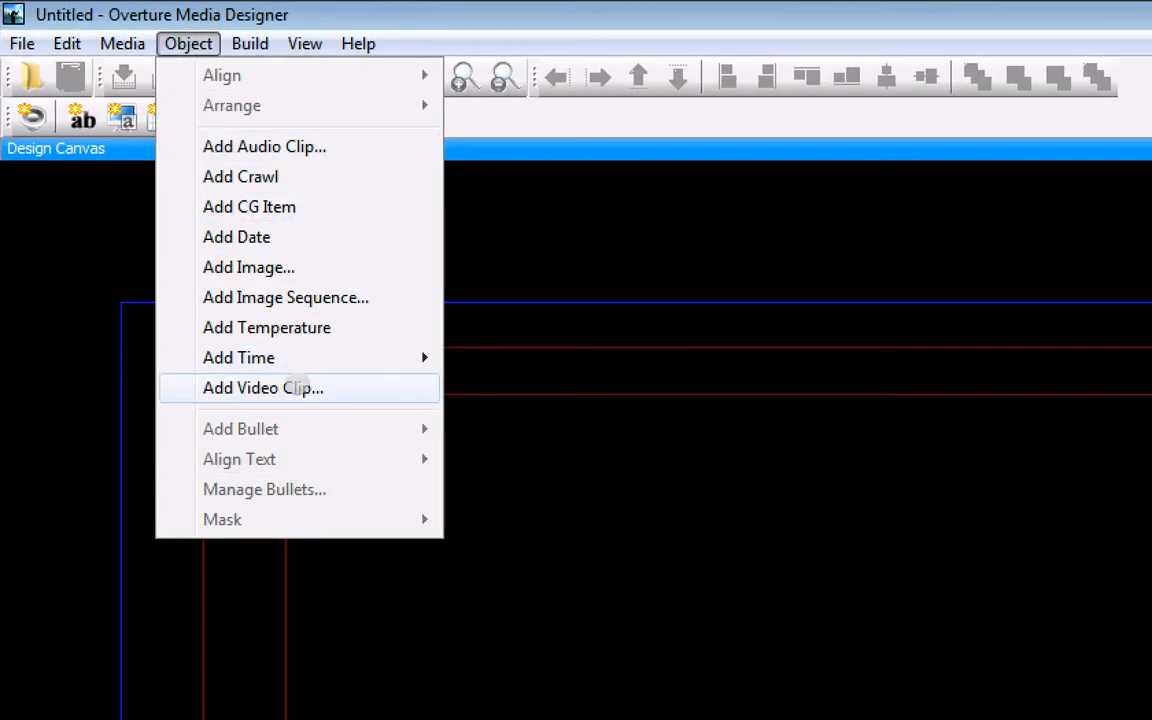
left_click(262, 388)
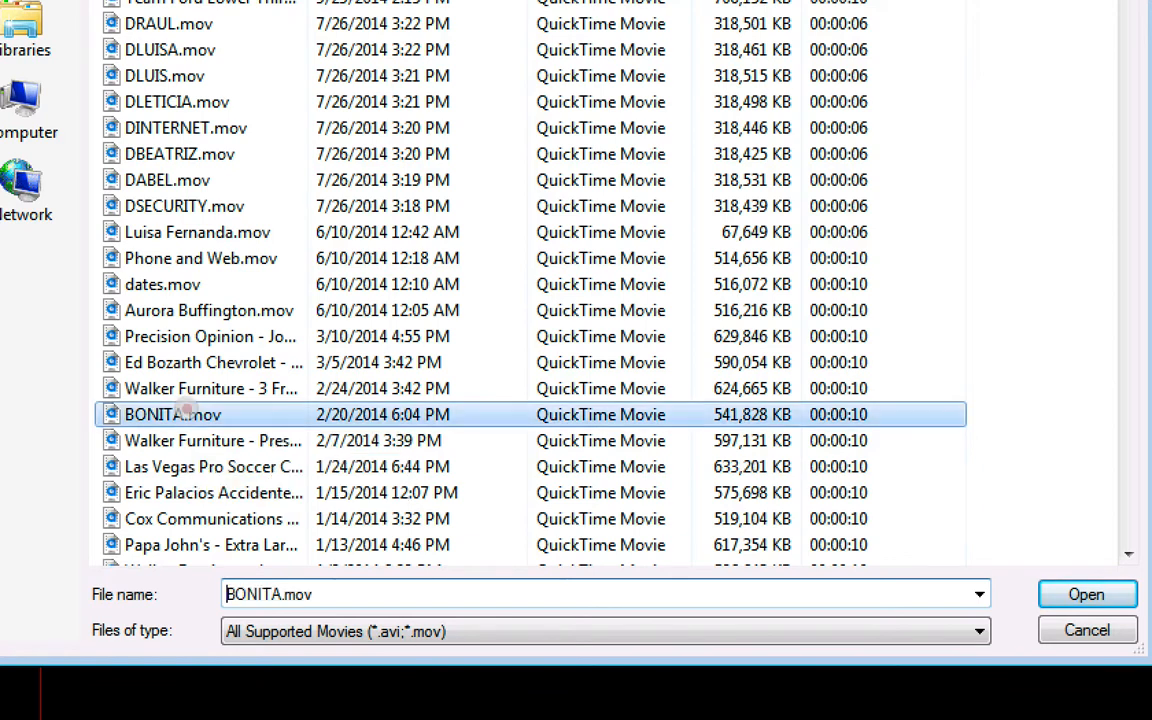
left_click(1086, 594)
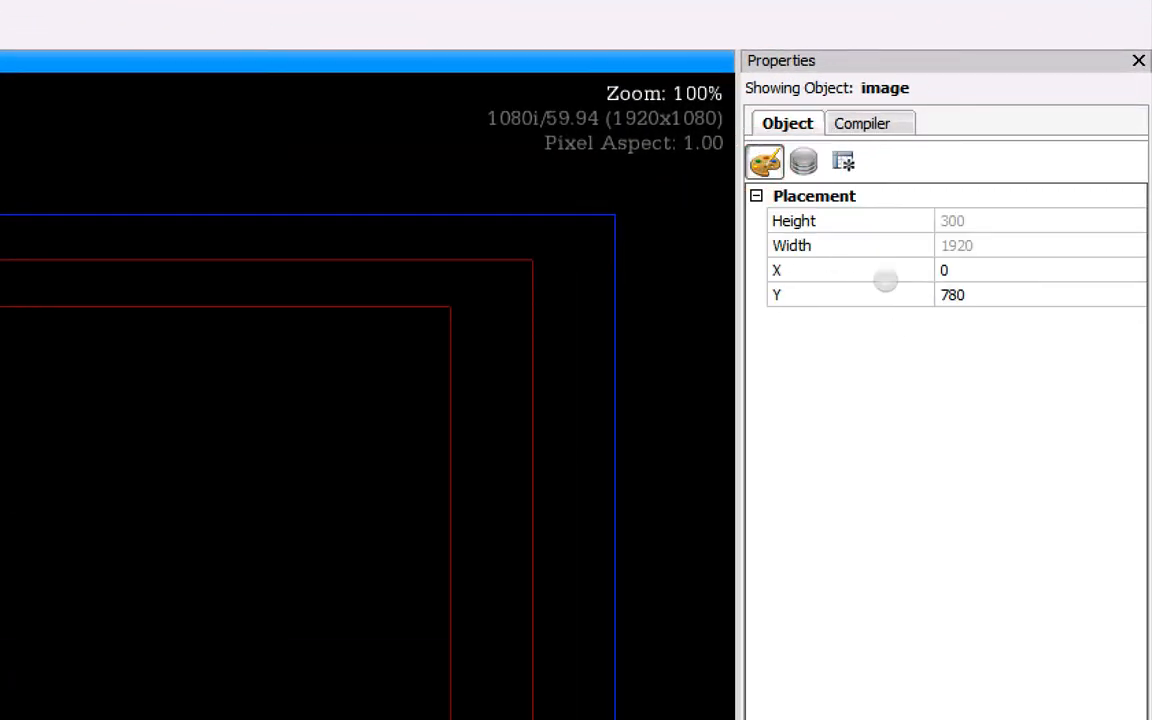
Step: Review the clip's Effects properties and set its Compiler output filename to BONITA
left_click(804, 160)
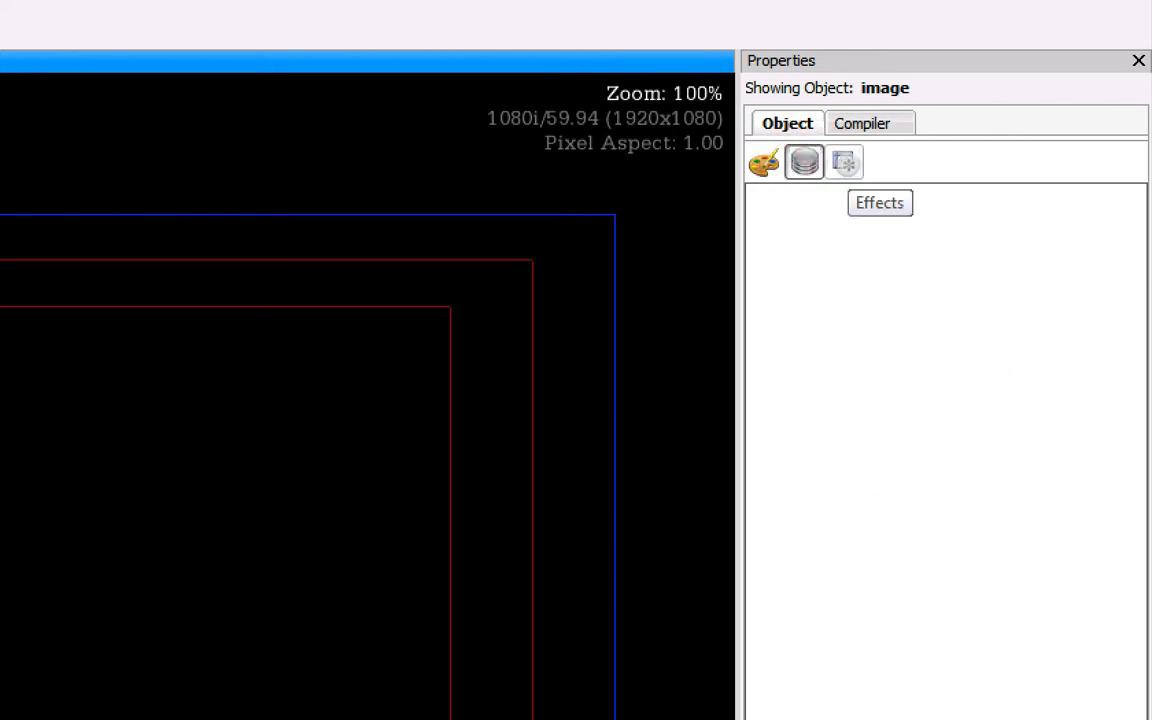
left_click(844, 160)
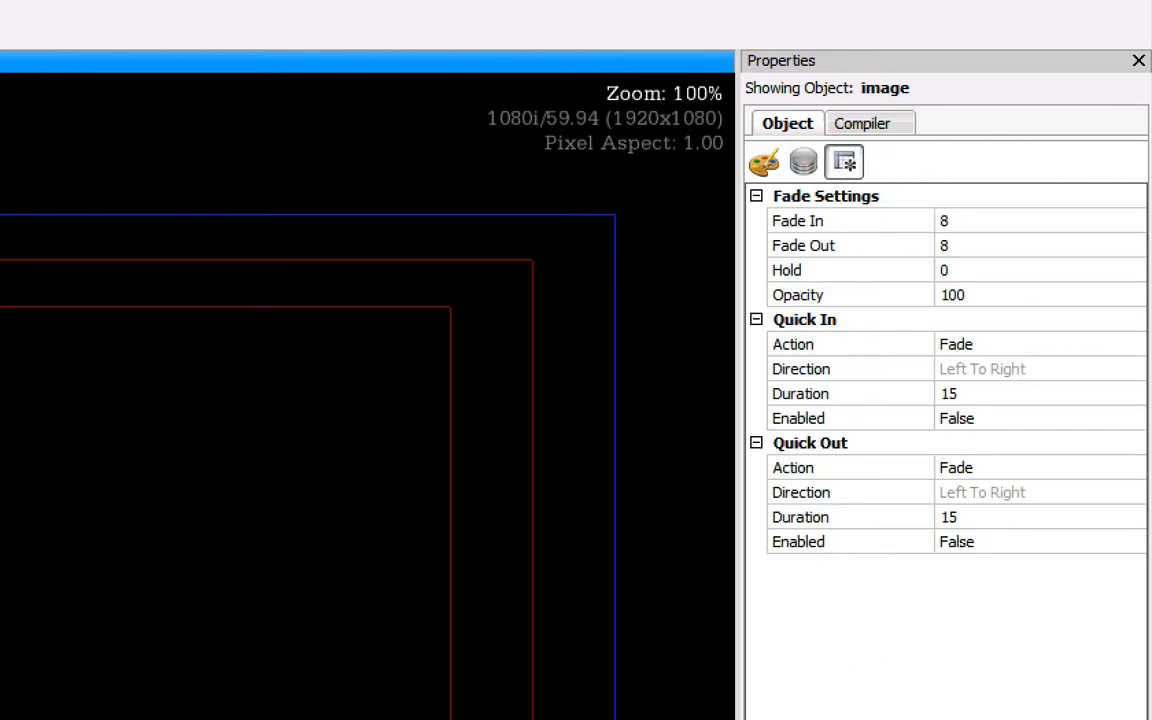
left_click(868, 124)
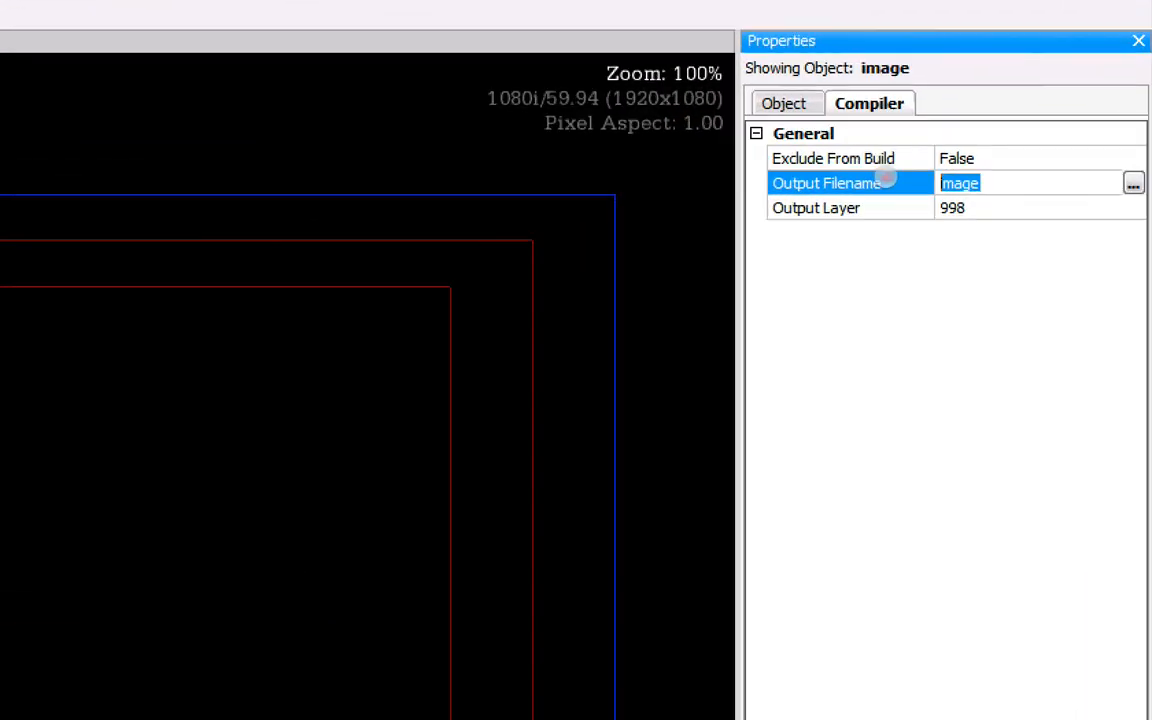
type("BON")
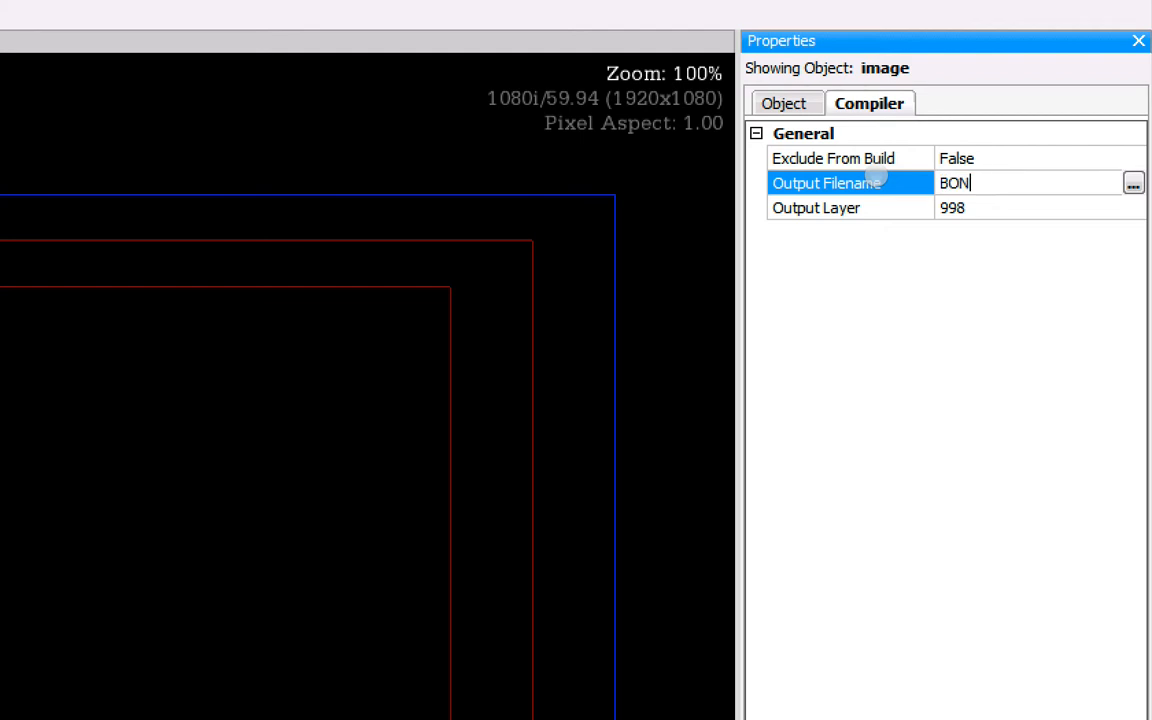
type("ITA")
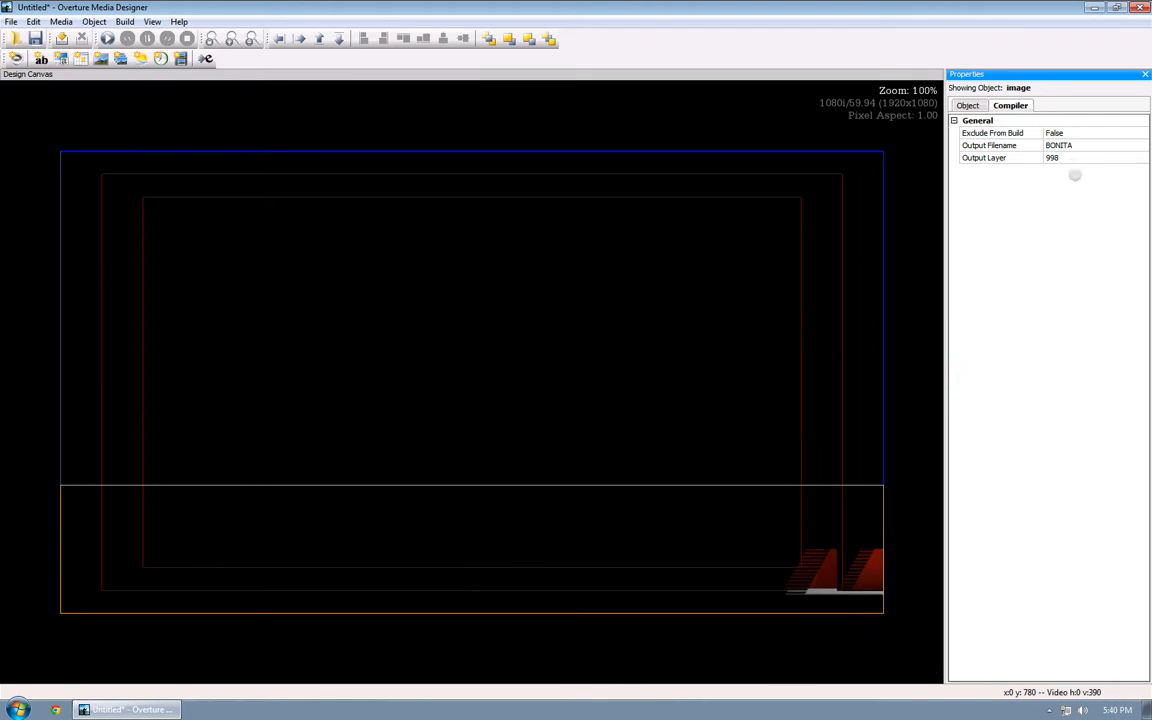
Step: In the Loop Point Editor, split the clip at frame 160 so segment 3 spans frames 150–159
right_click(664, 490)
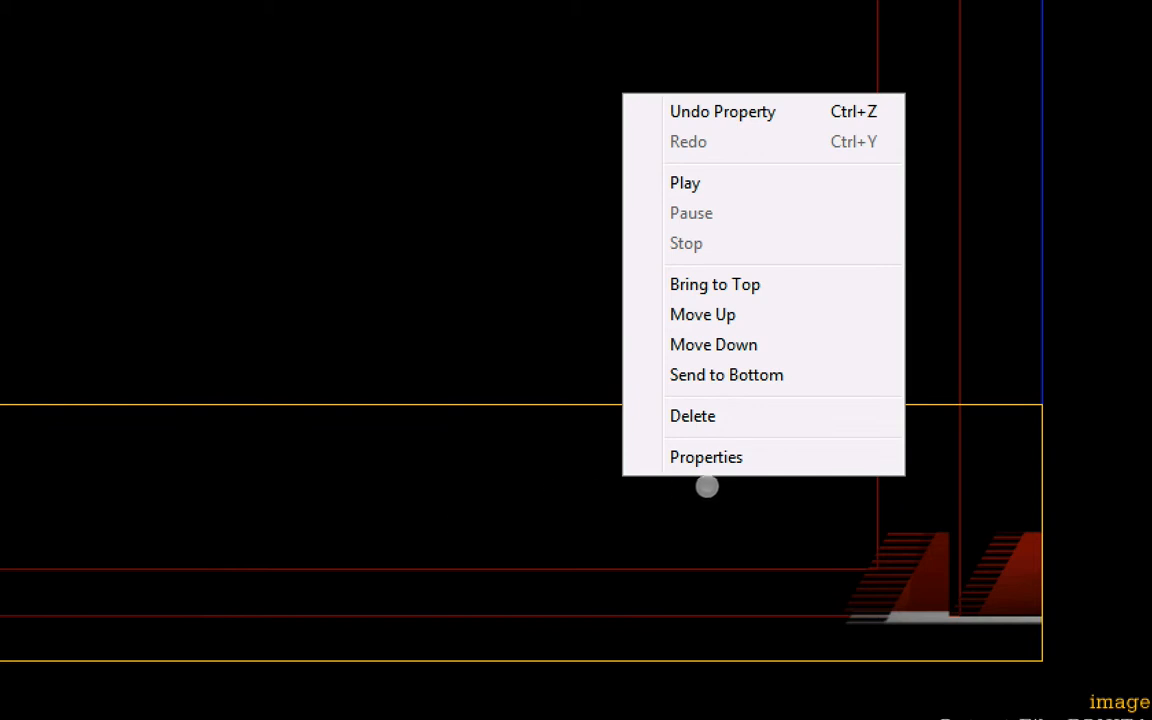
left_click(706, 456)
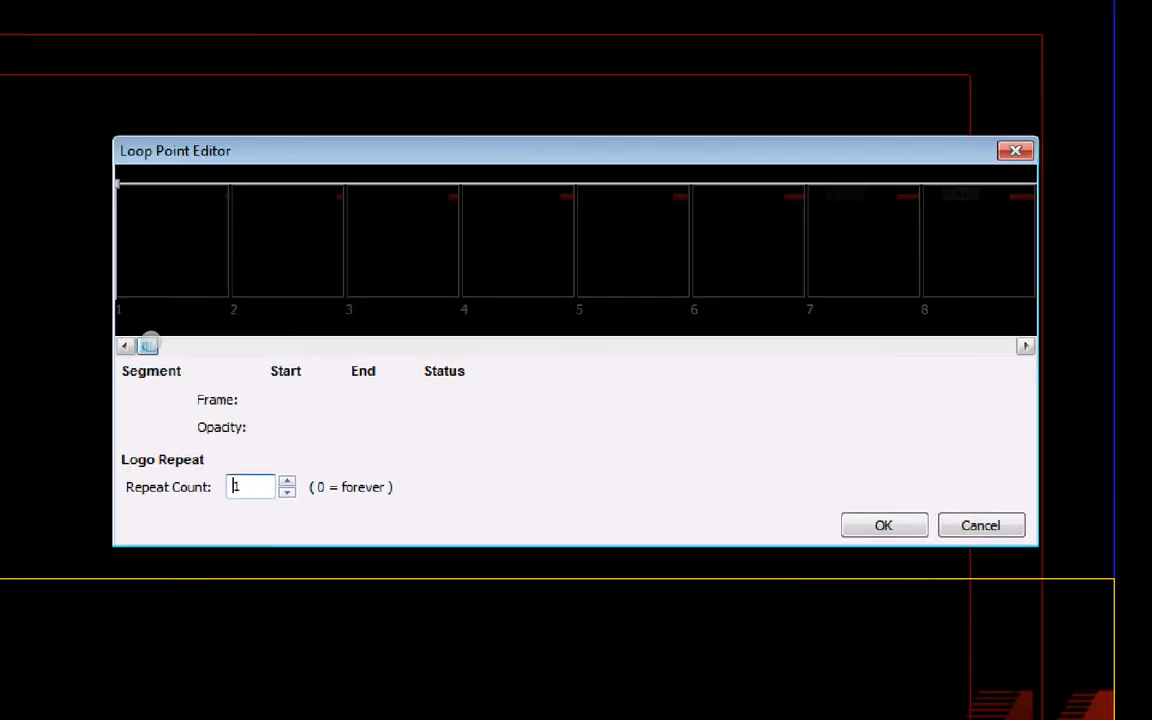
left_click_drag(148, 344, 568, 344)
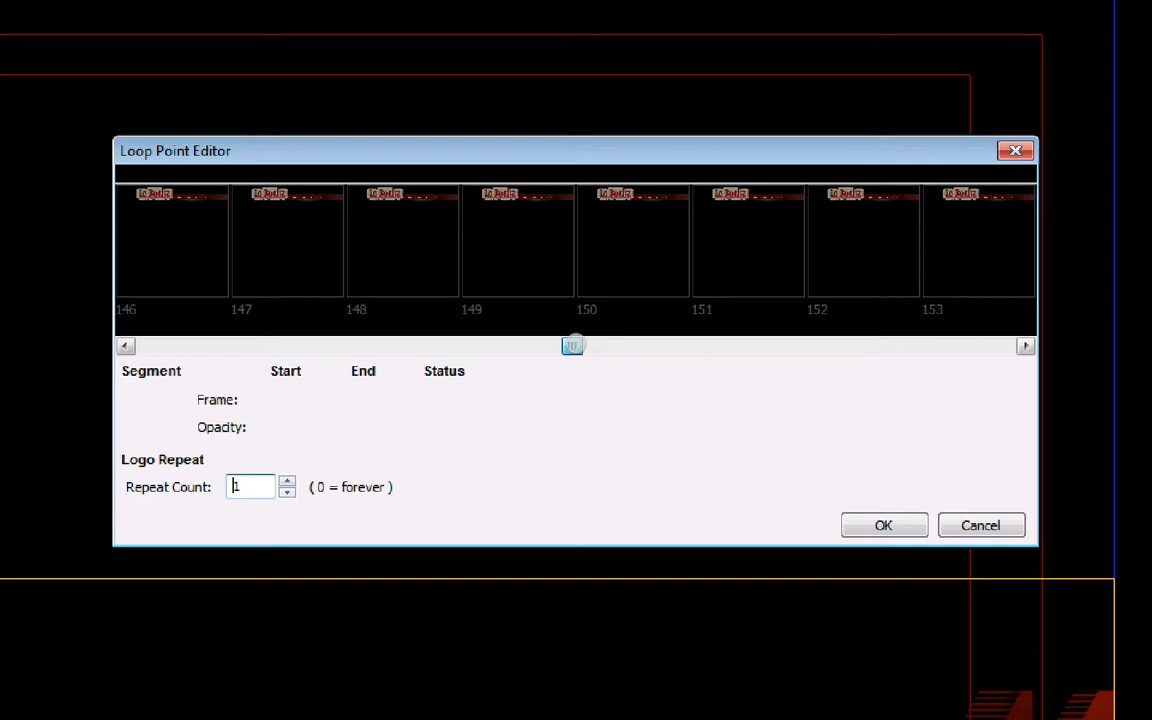
left_click(632, 240)
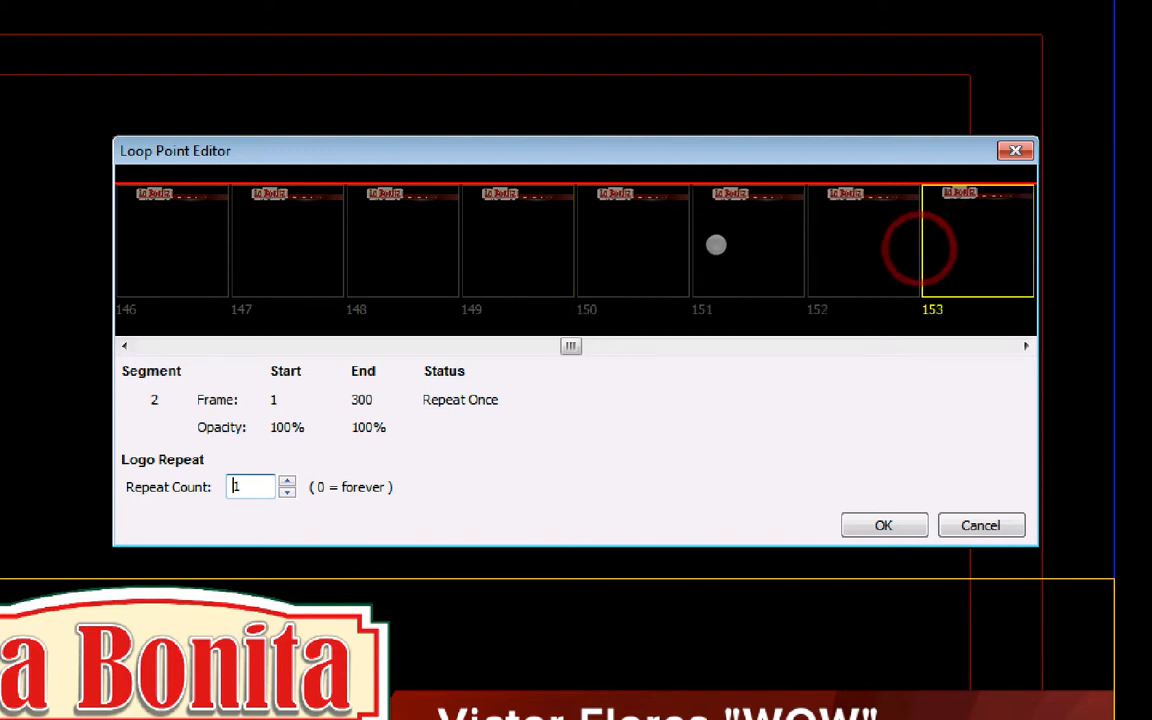
left_click(632, 240)
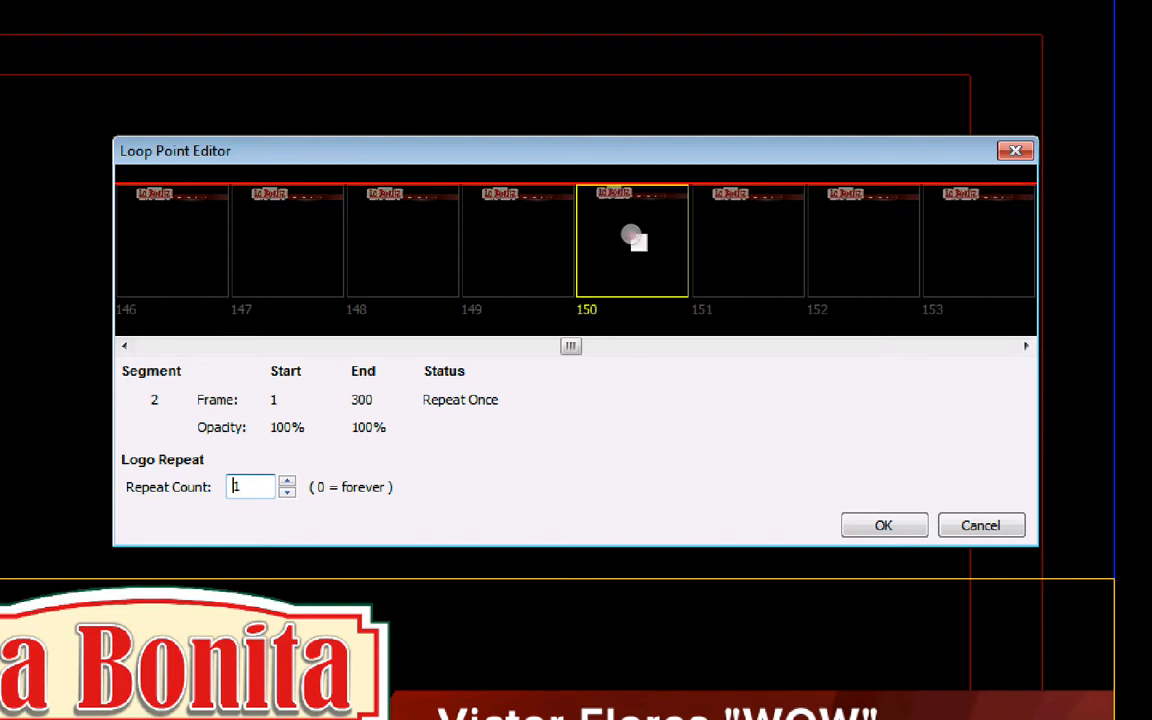
right_click(632, 240)
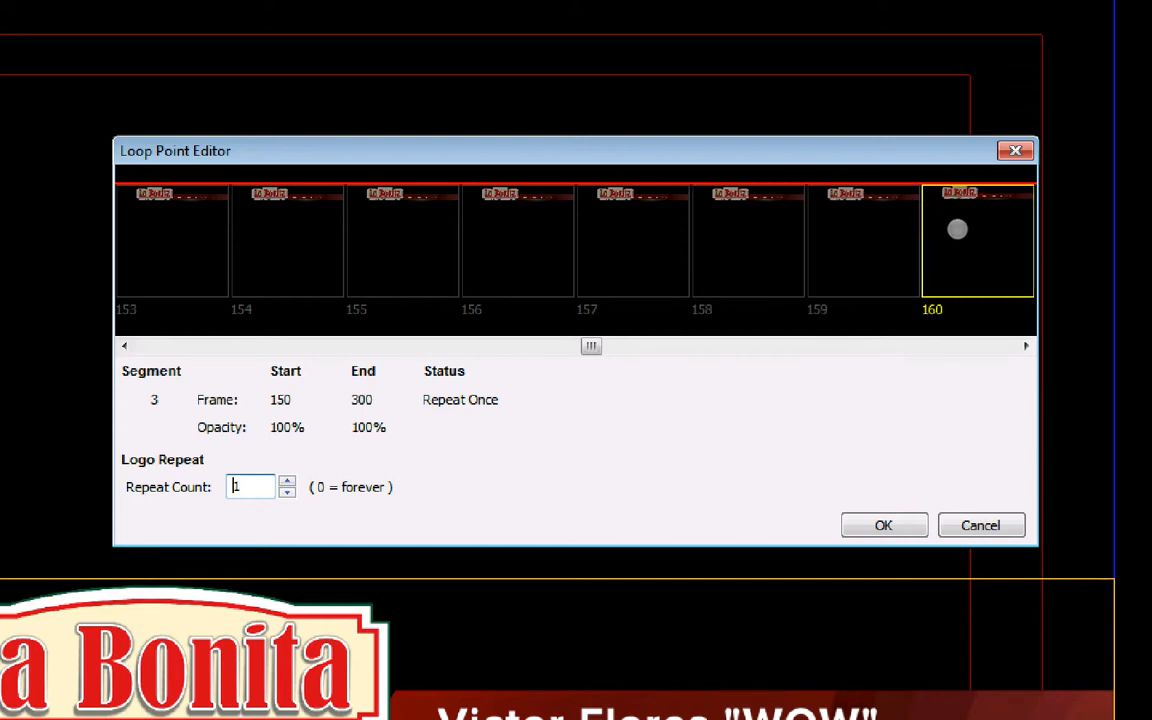
left_click(978, 240)
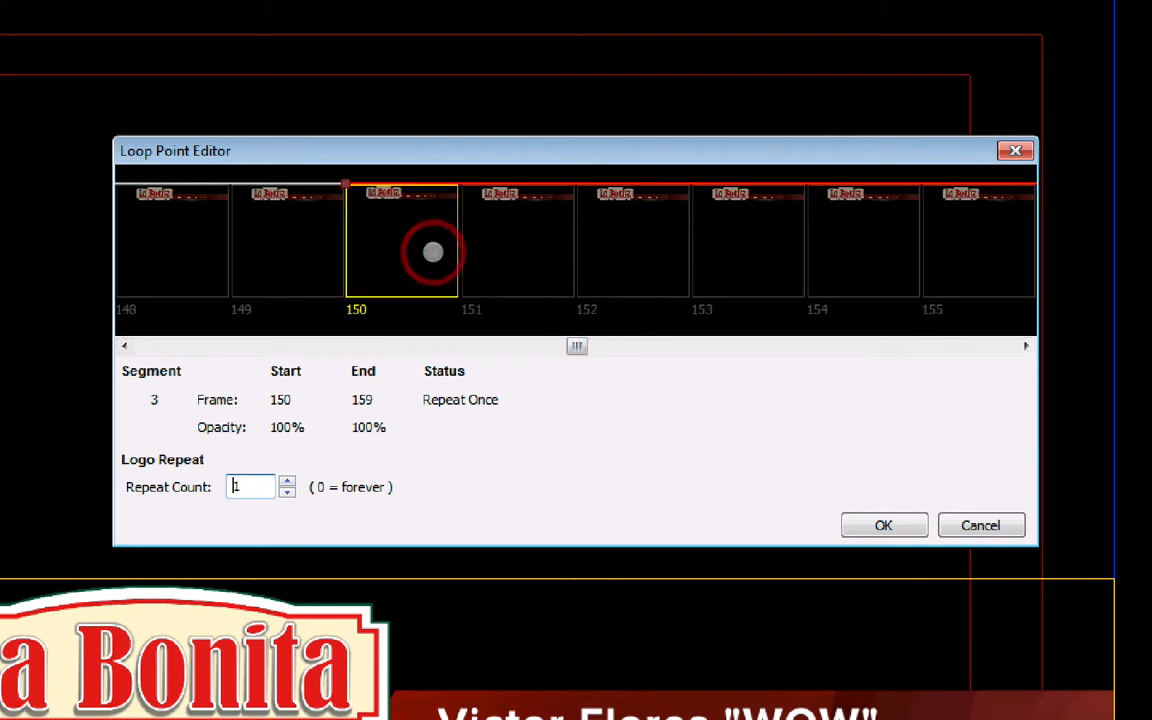
Step: Set segment 3 at frame 150 to Hold until FADE OUT (Loop)
right_click(432, 252)
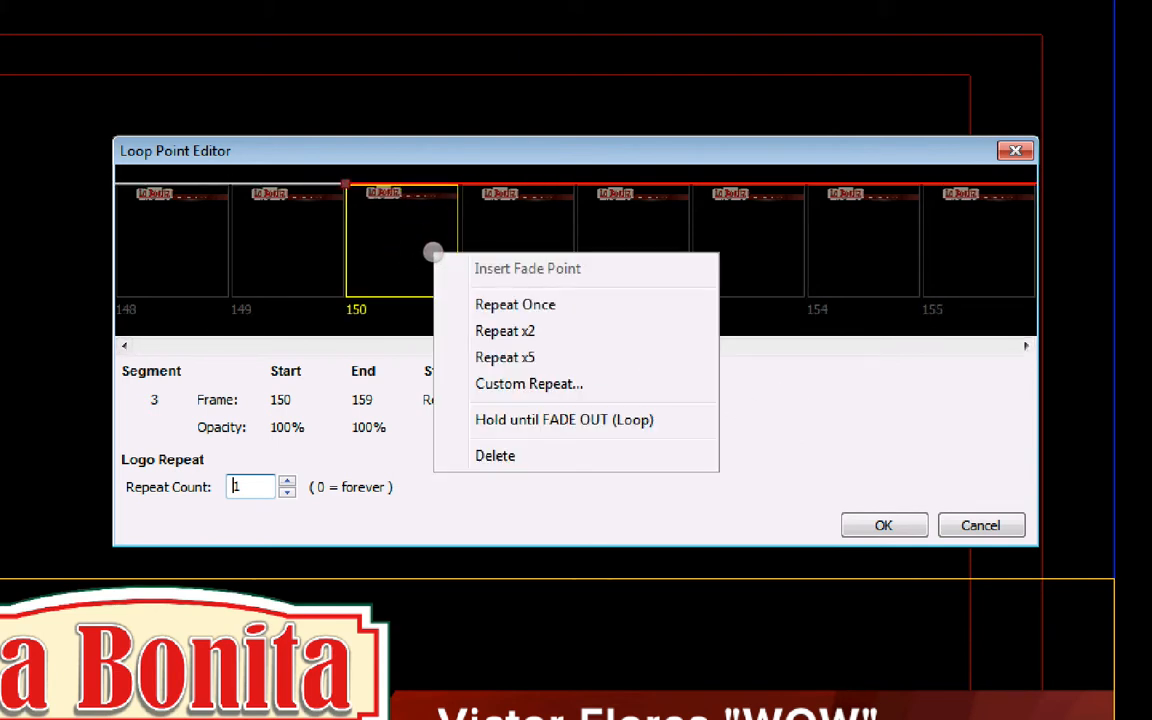
mouse_move(528, 384)
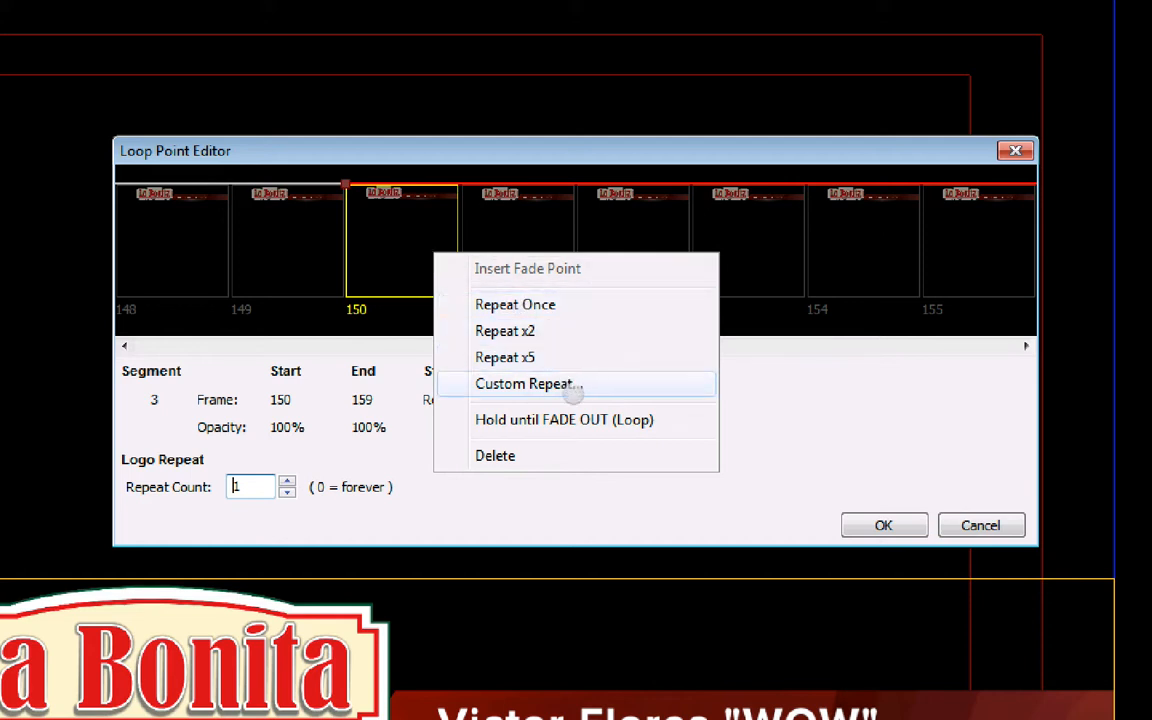
left_click(564, 420)
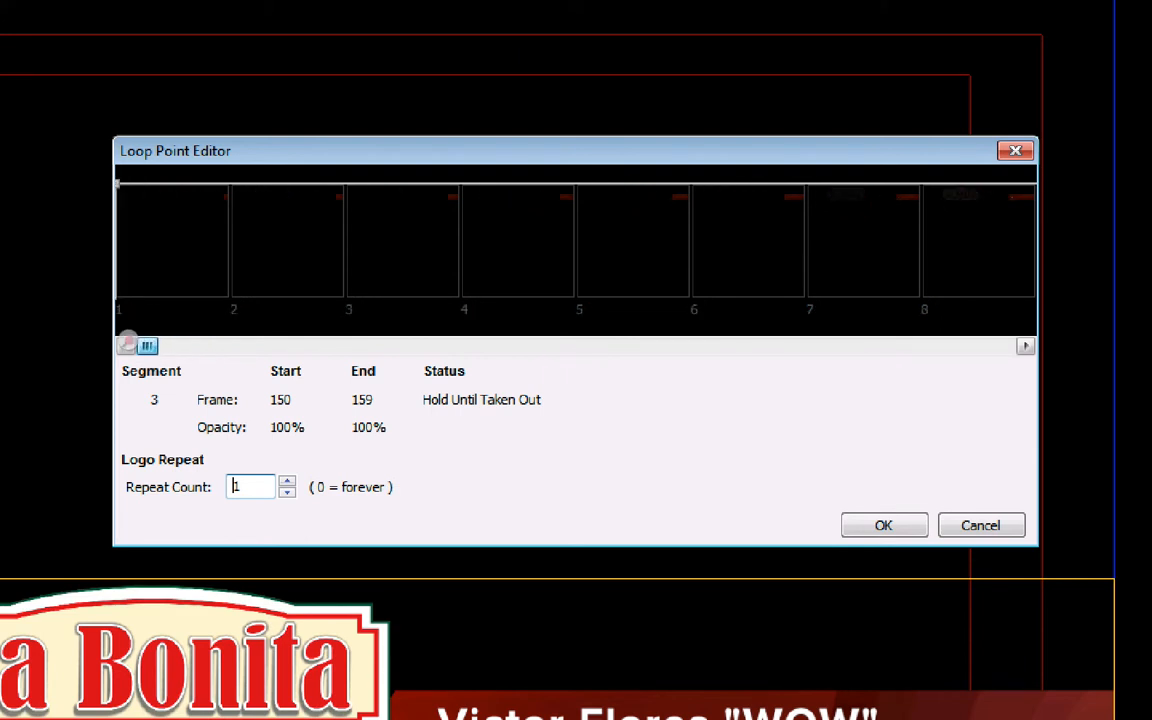
left_click(1024, 344)
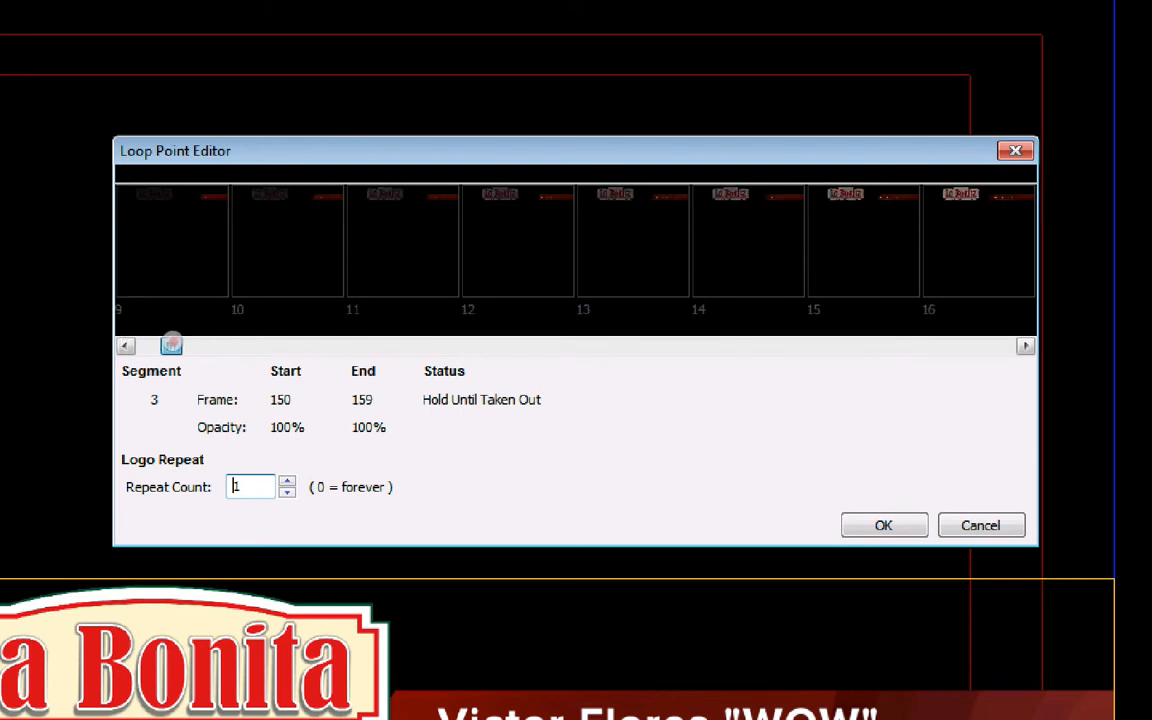
left_click_drag(170, 344, 508, 344)
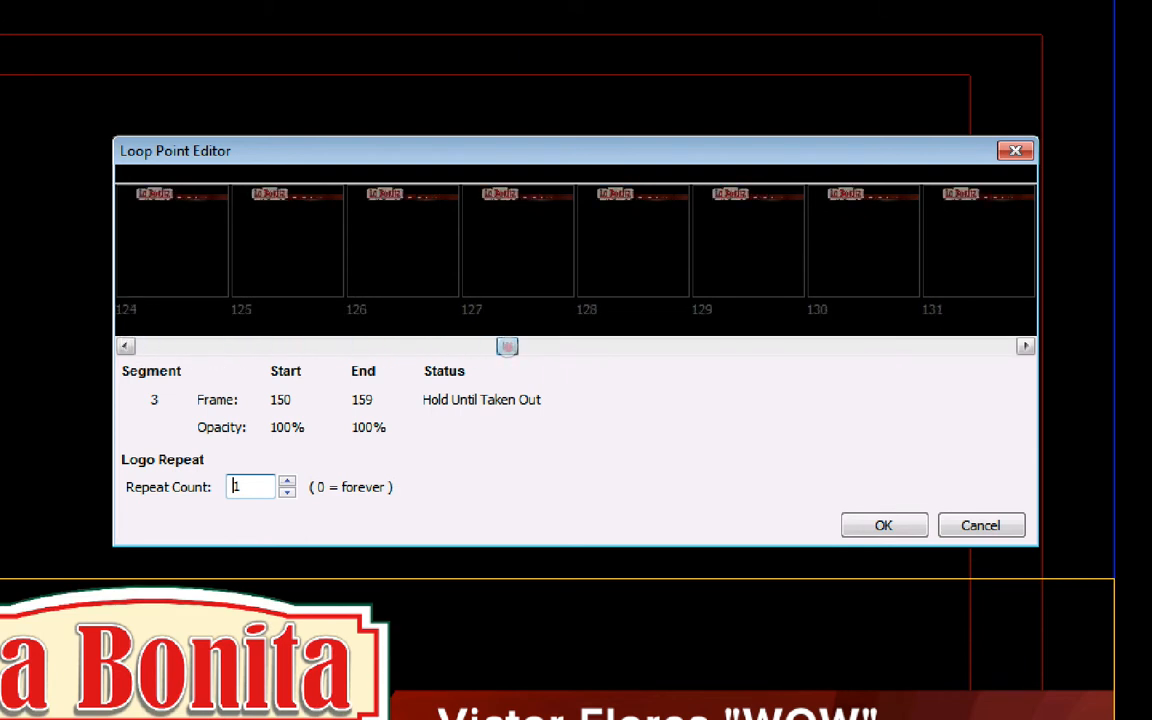
left_click_drag(508, 346, 564, 346)
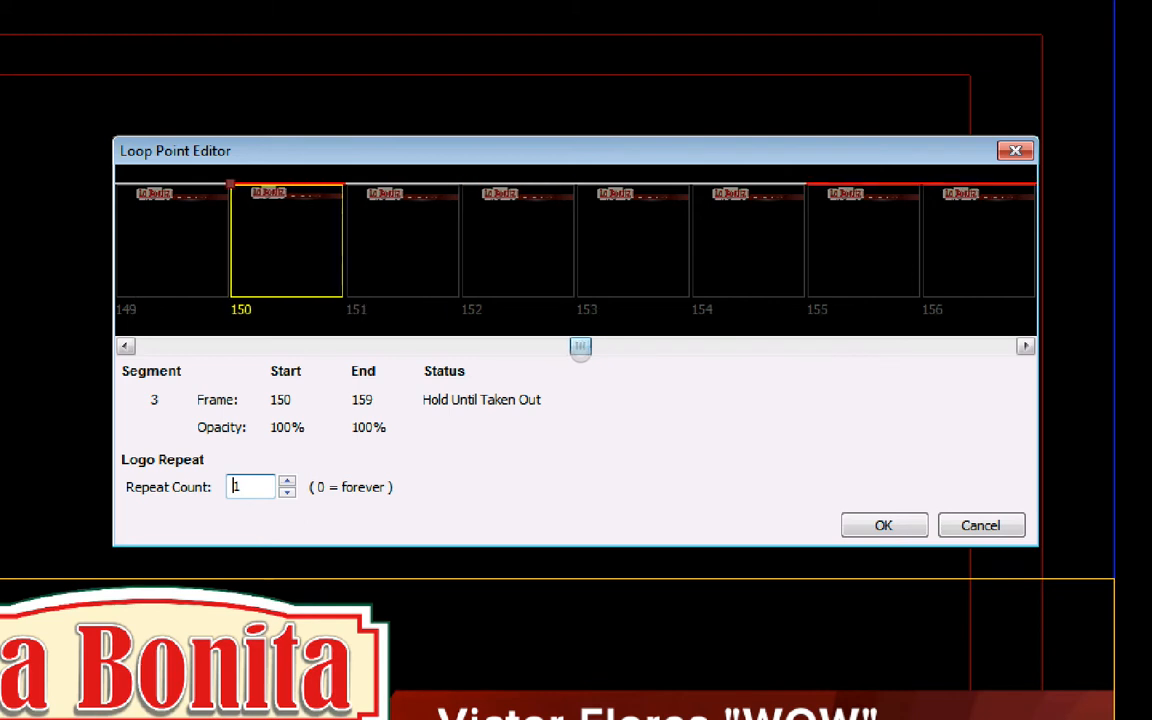
left_click_drag(580, 348, 612, 348)
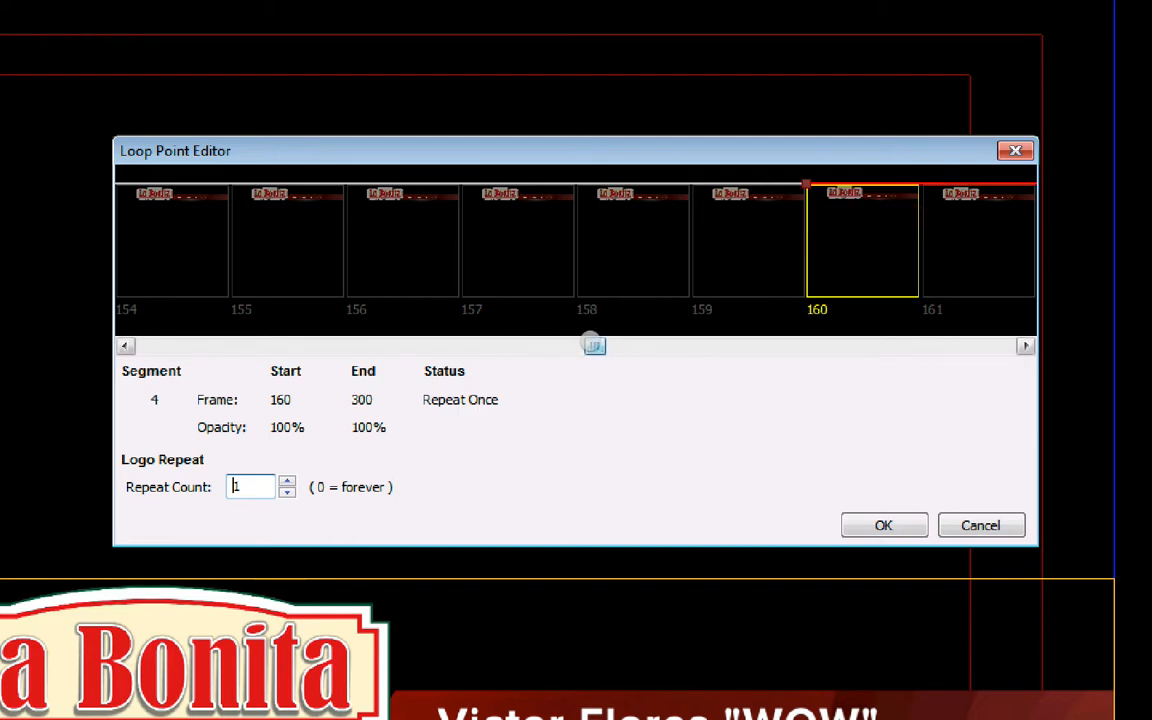
Step: Check segment 4 (frames 160–300) repeats once and confirm the loop point settings
left_click_drag(592, 344, 952, 344)
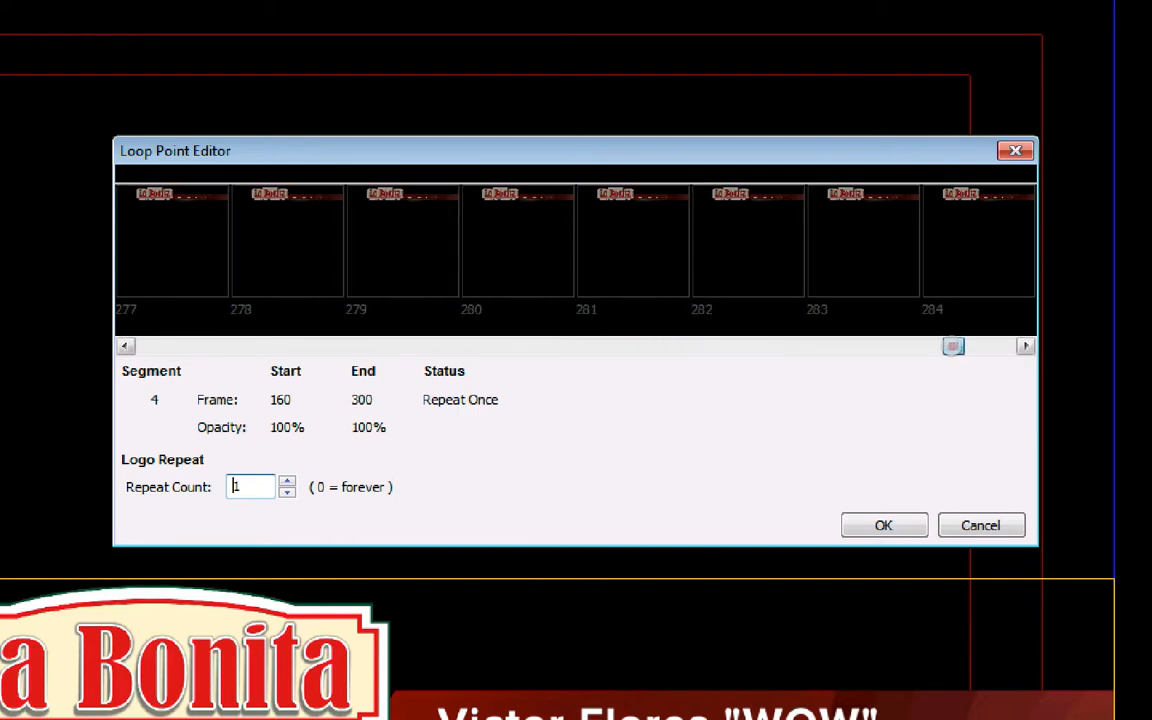
left_click_drag(952, 346, 566, 346)
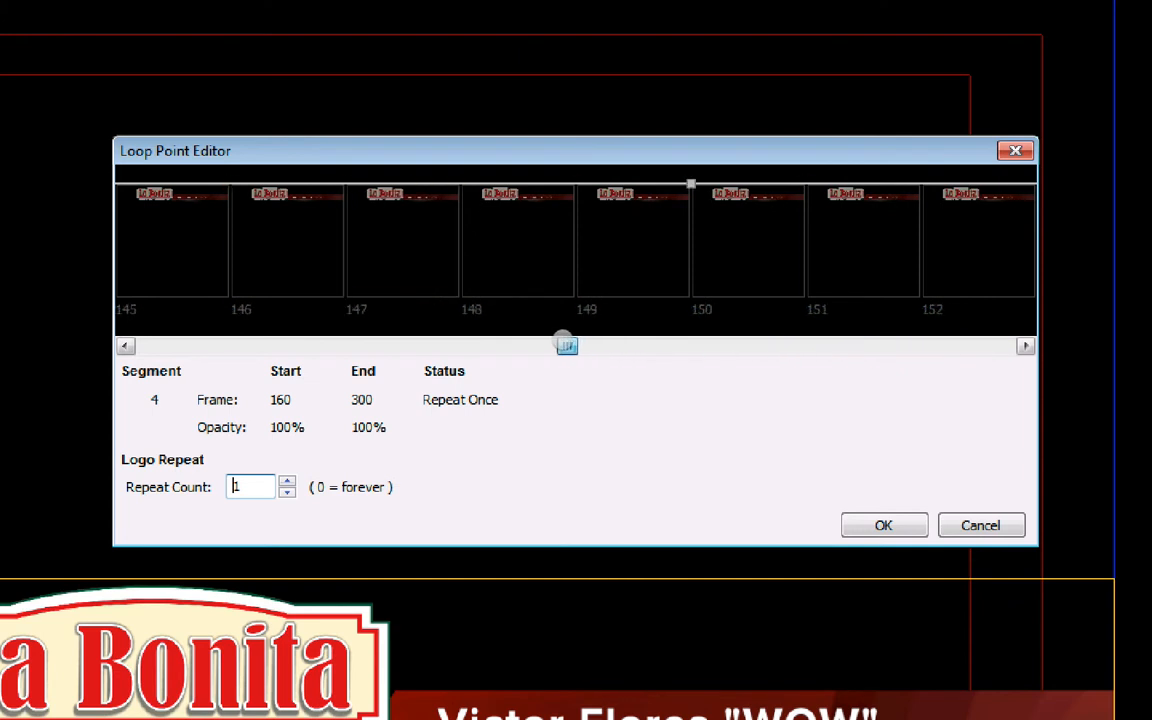
left_click_drag(568, 344, 628, 344)
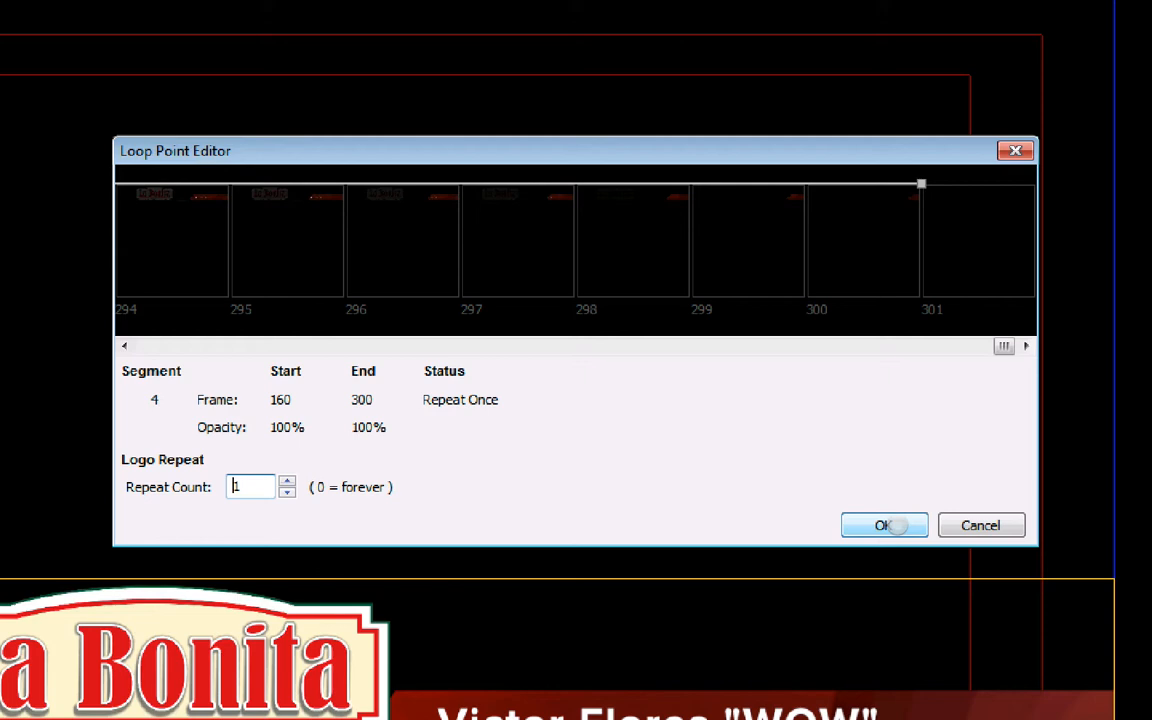
left_click(884, 524)
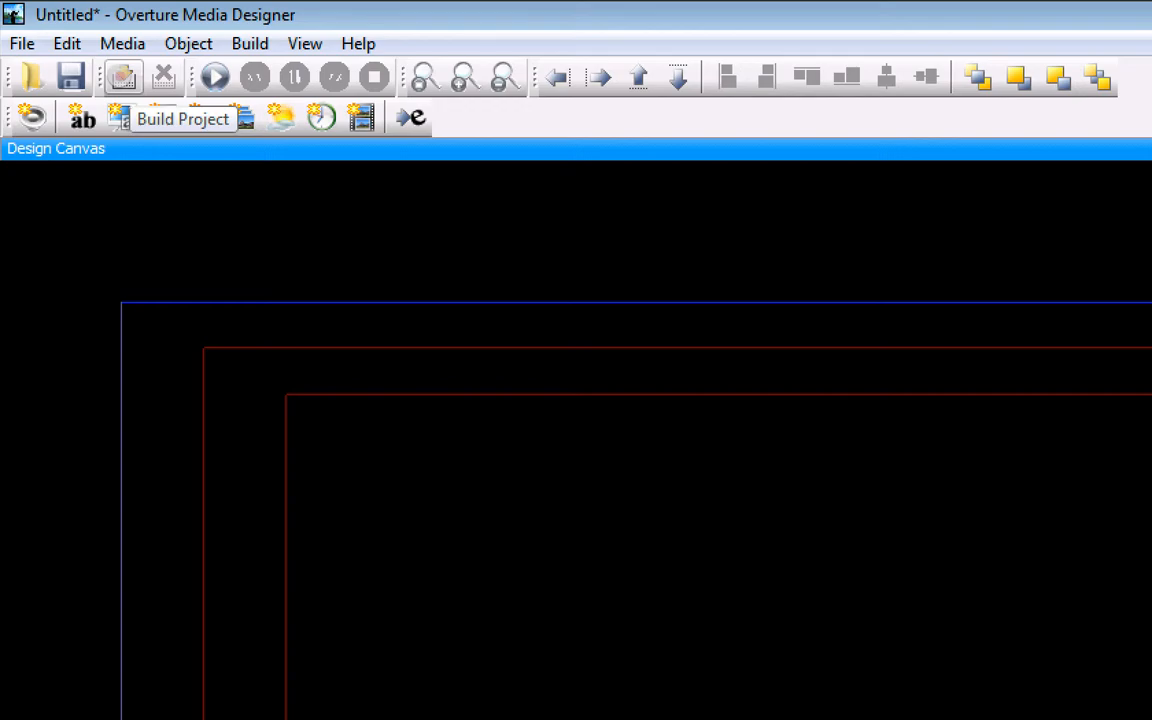
Step: Build the project, saving it as BONITA and replacing the existing BONITA file
left_click(184, 118)
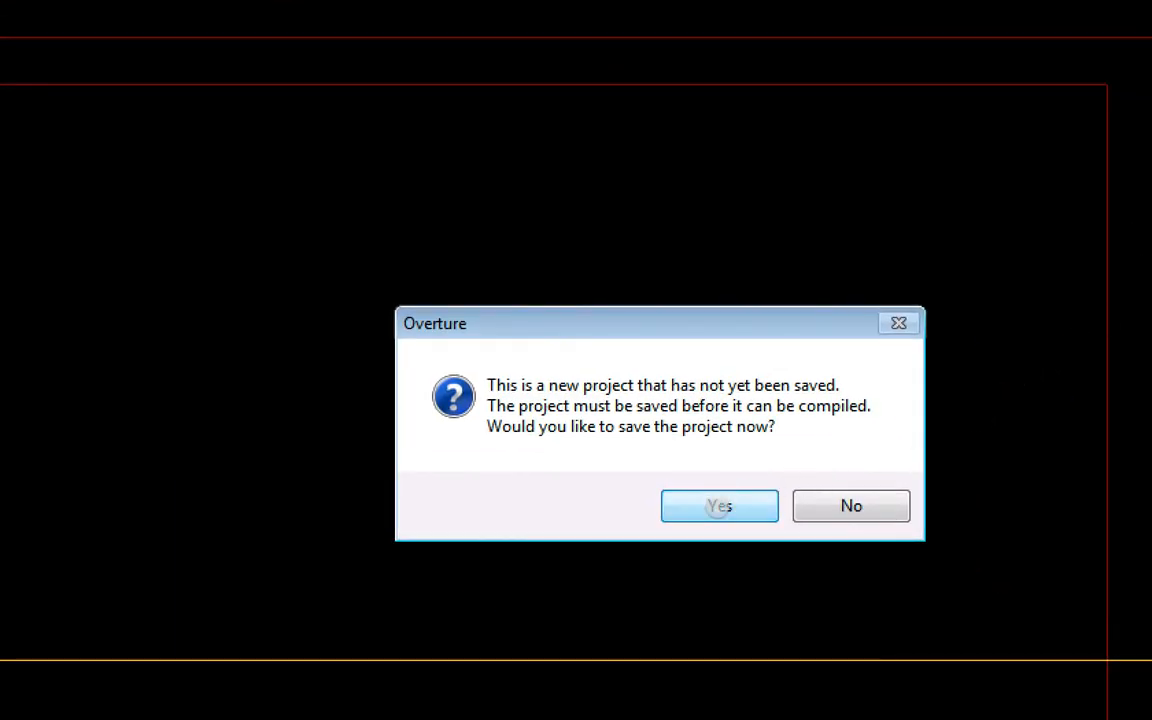
left_click(720, 504)
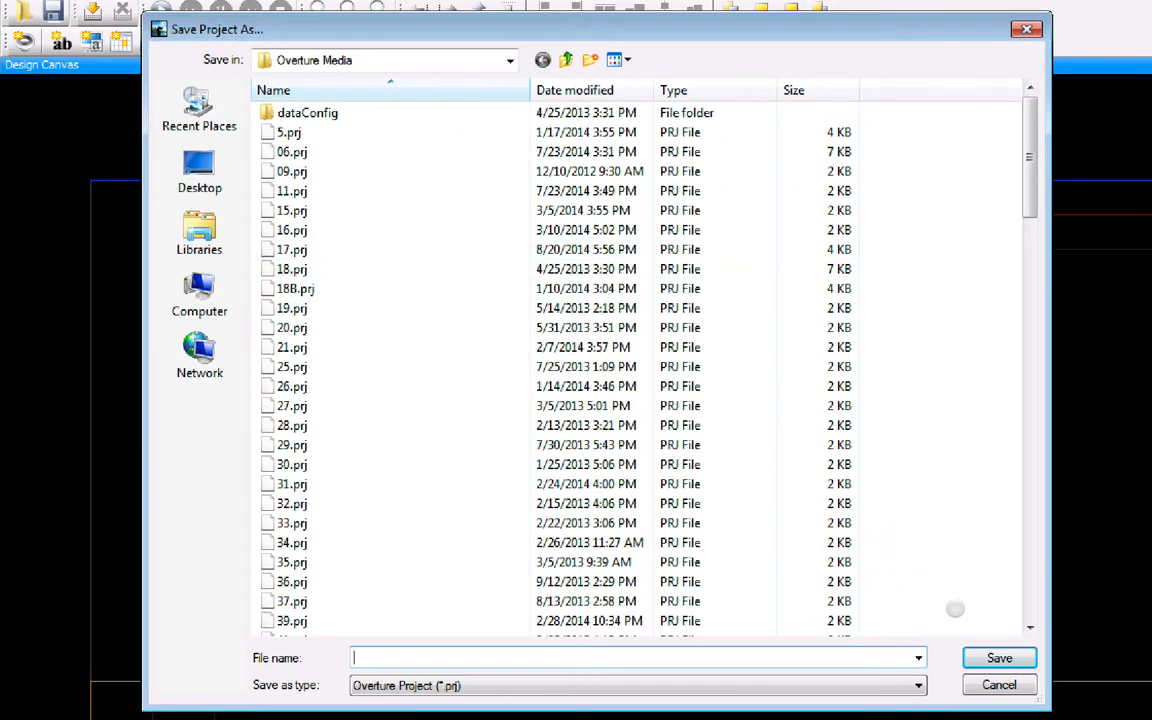
type("bo")
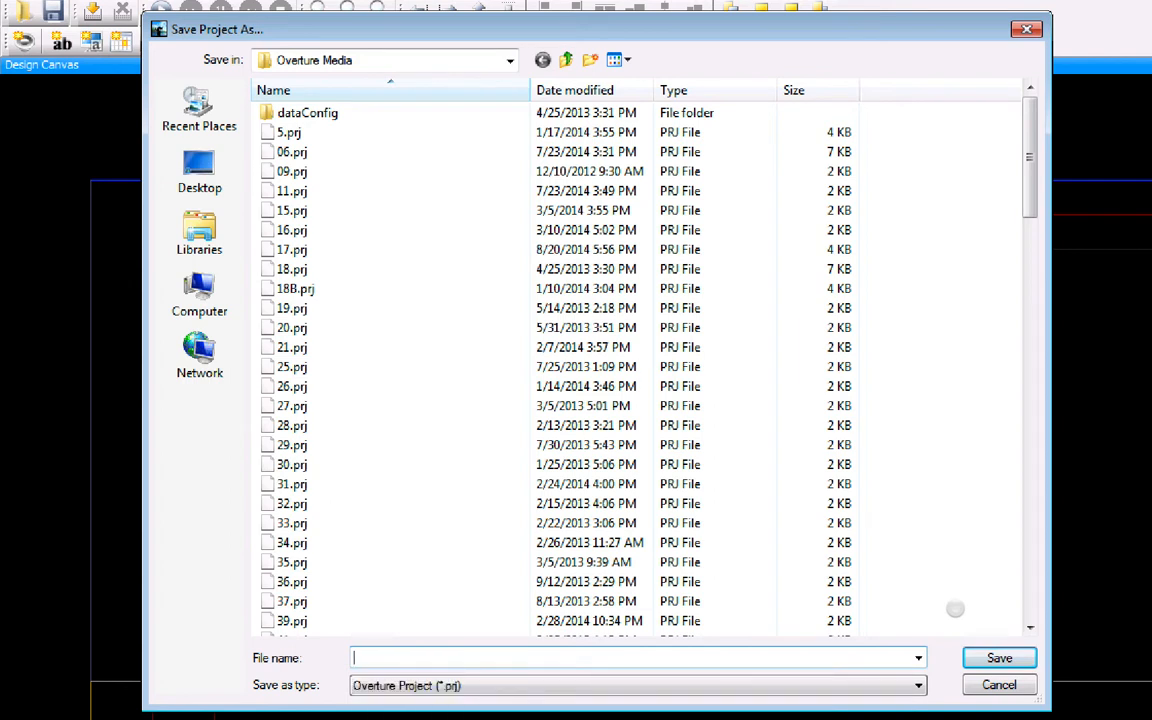
type("b")
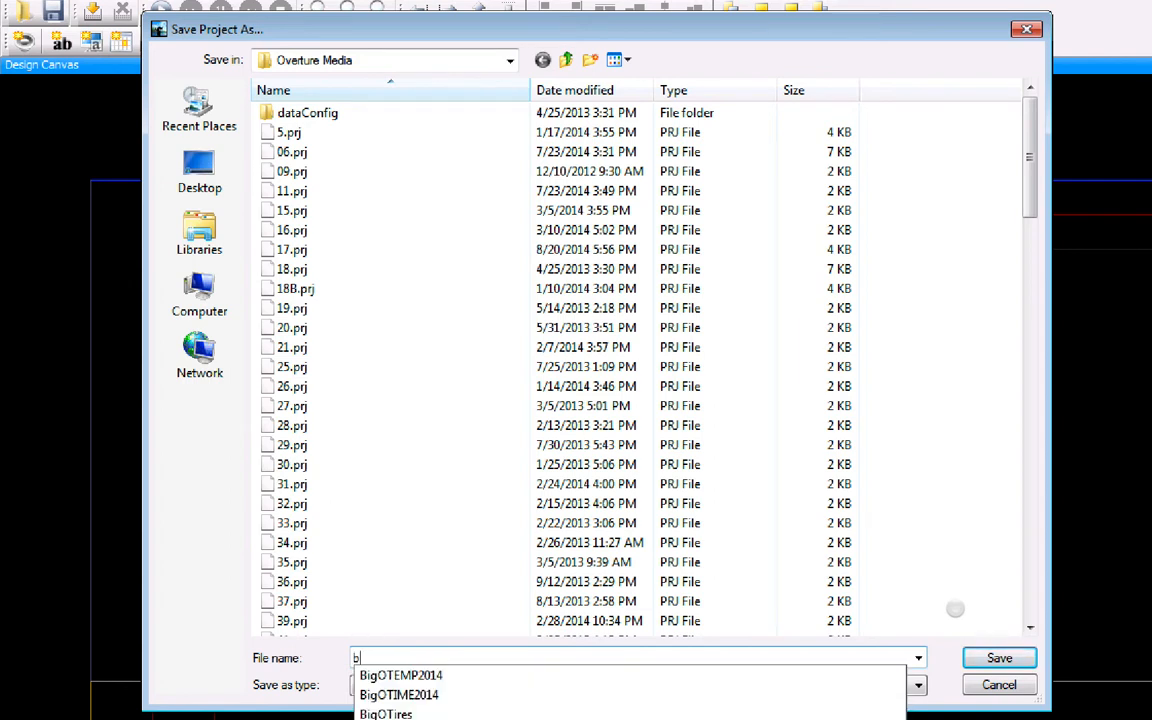
type("ONITA")
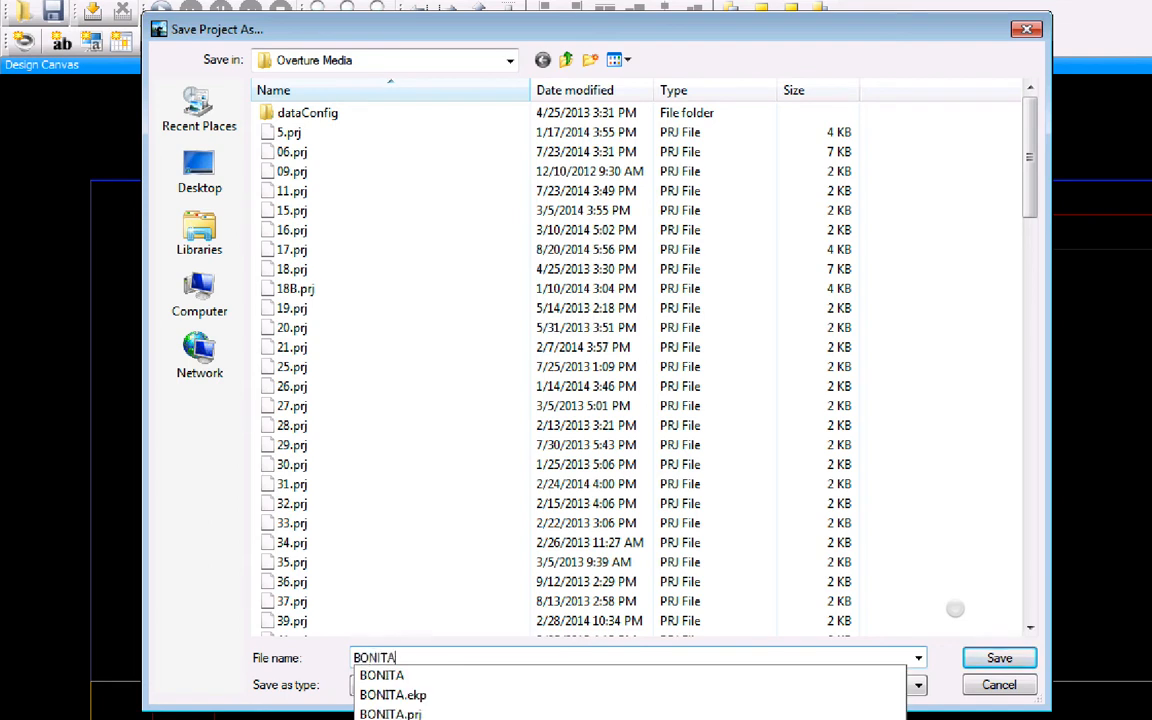
left_click(998, 656)
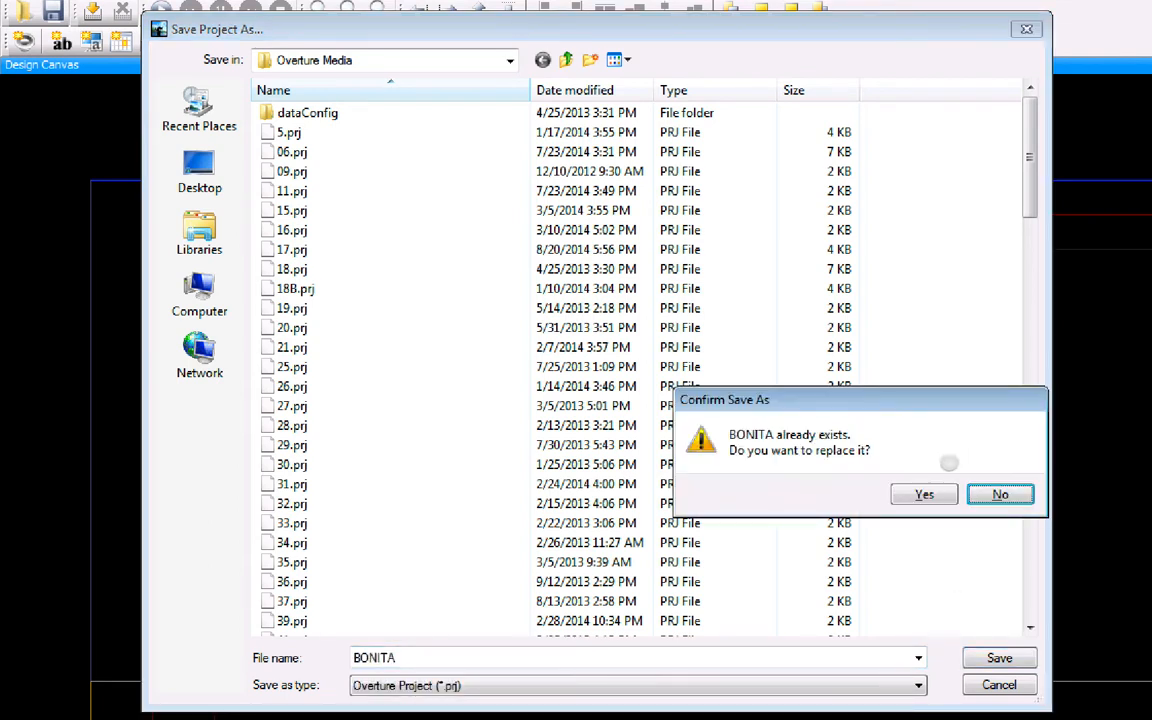
left_click(924, 494)
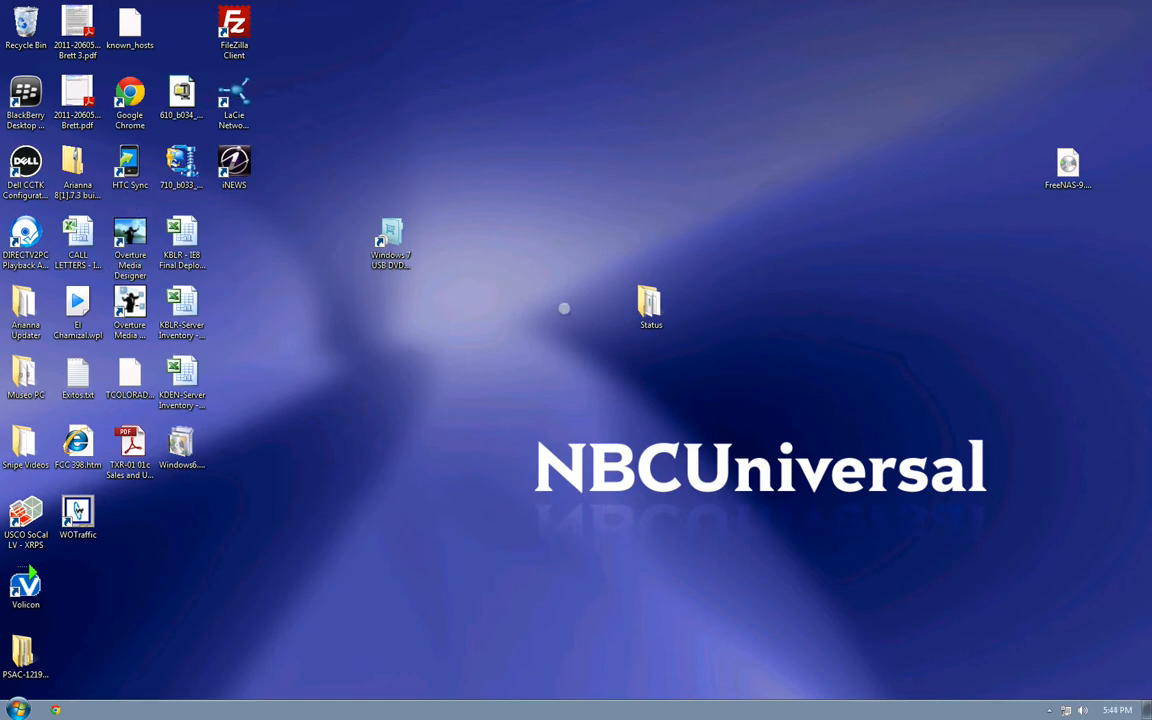
Step: Launch Overture Media Manager from the desktop to its login prompt
left_click(652, 300)
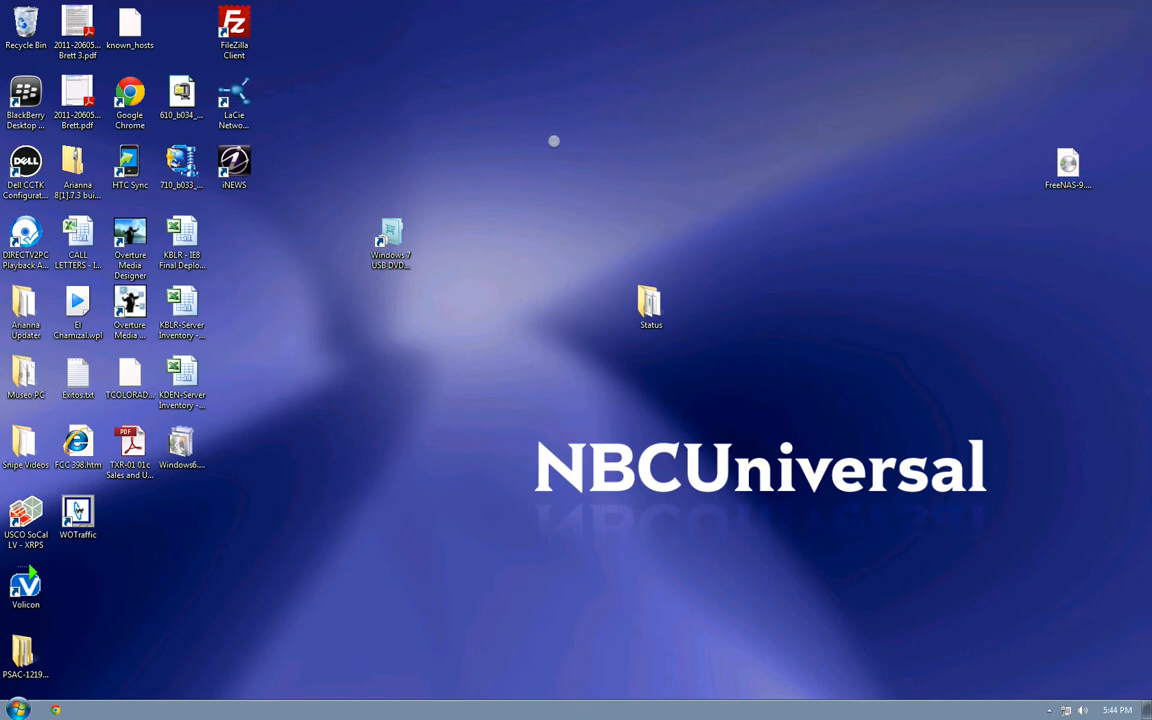
mouse_move(646, 120)
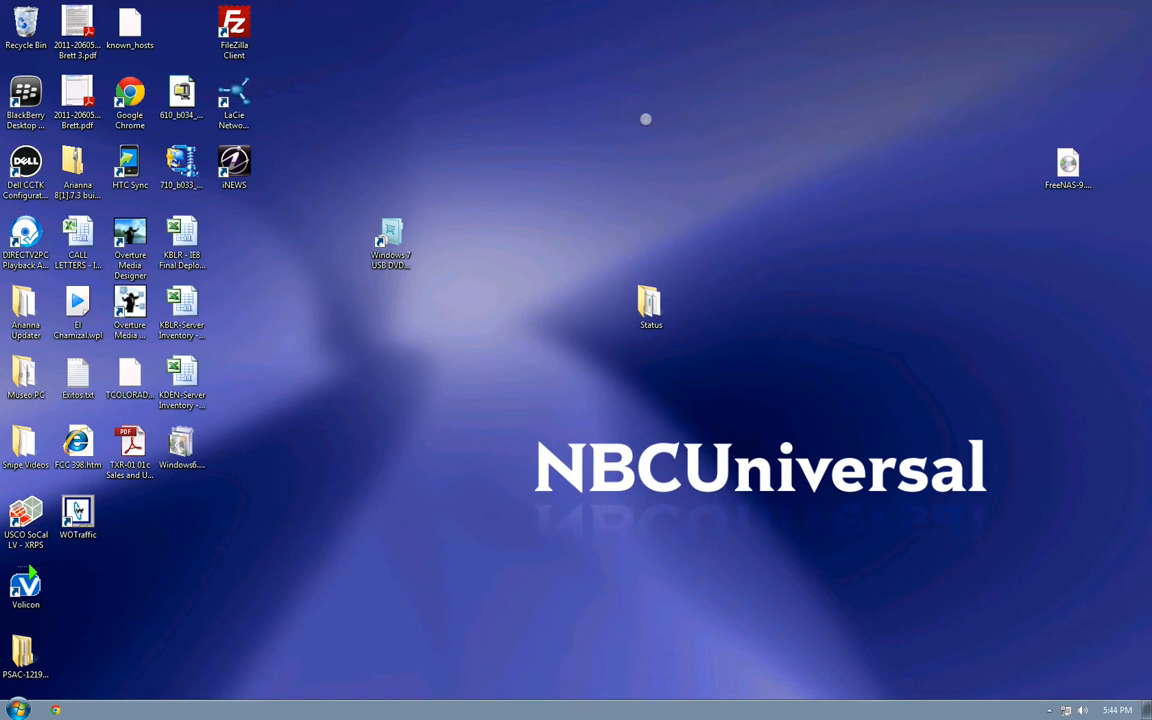
mouse_move(640, 118)
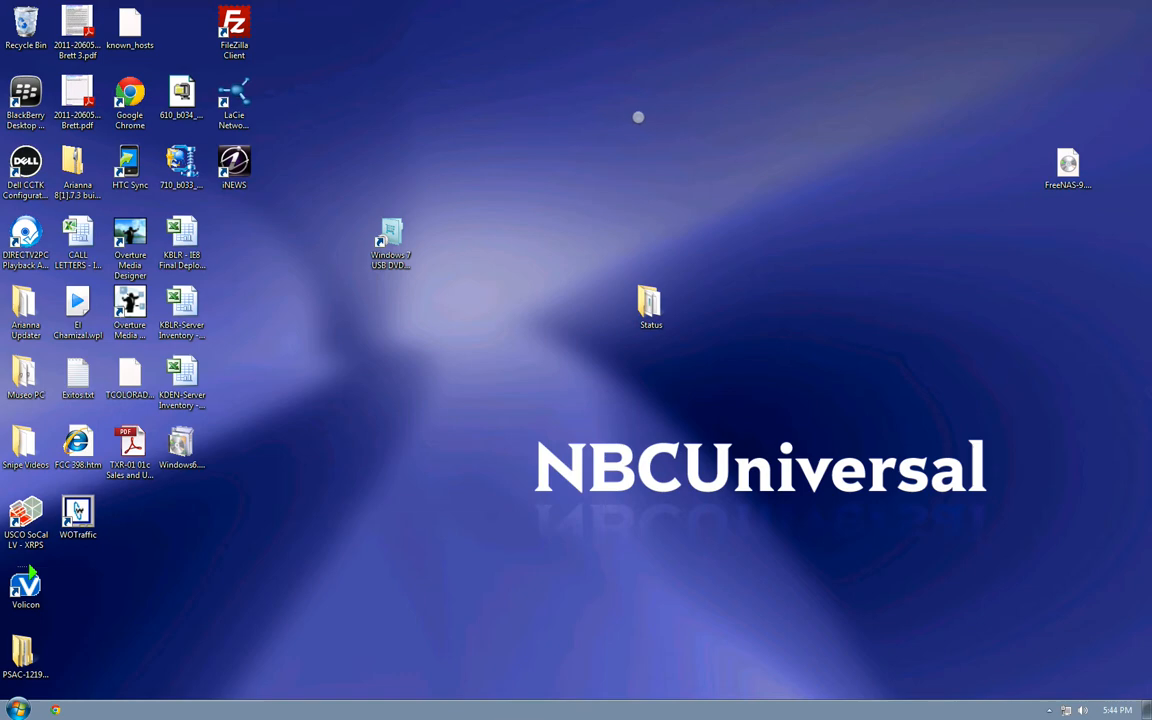
mouse_move(714, 176)
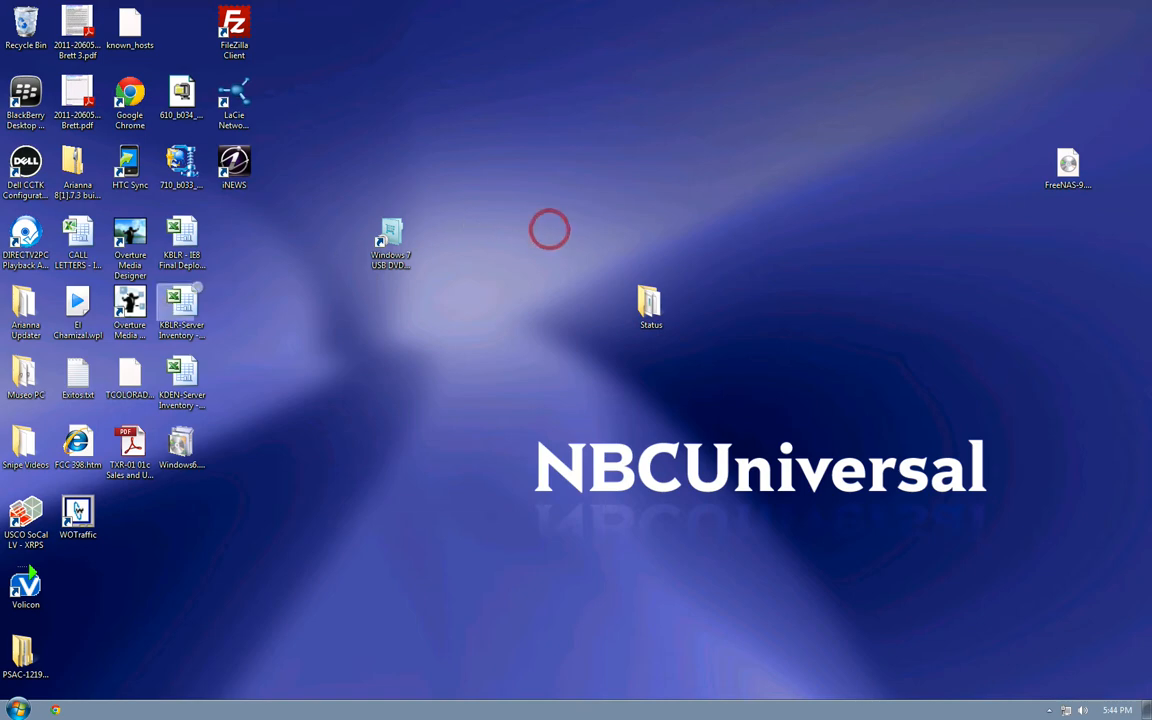
double_click(128, 240)
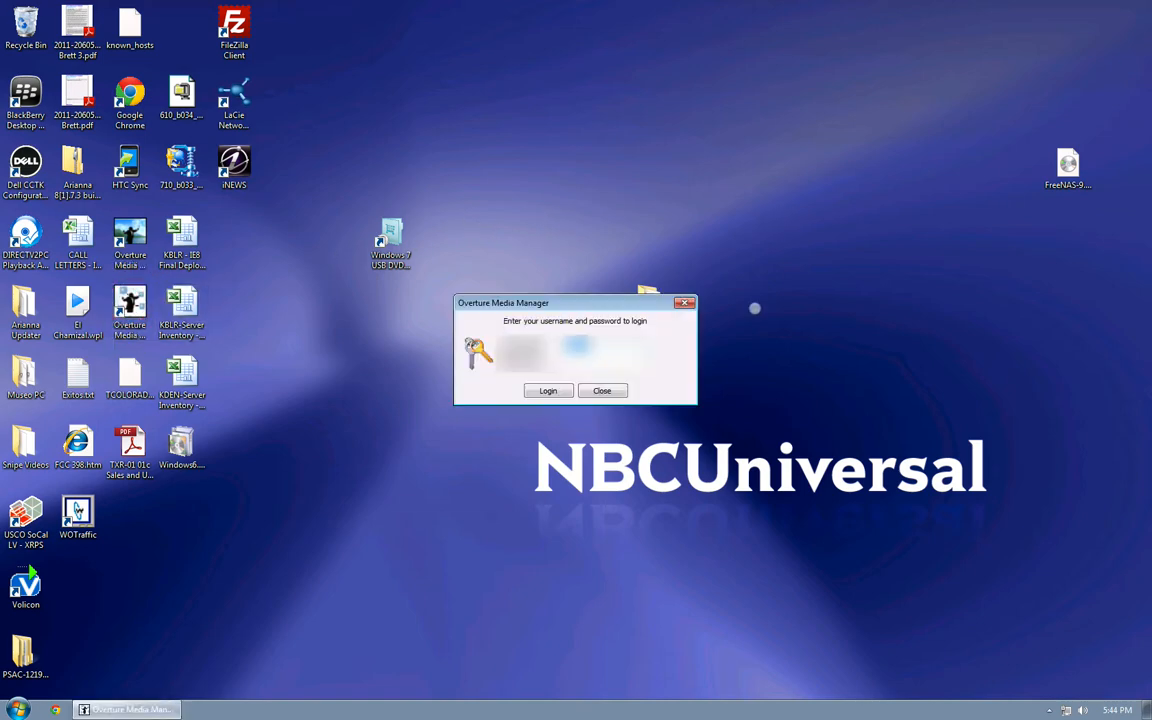
Step: Log in and upload BONITA.ekp to the KBLR LVEV device's media
left_click(548, 390)
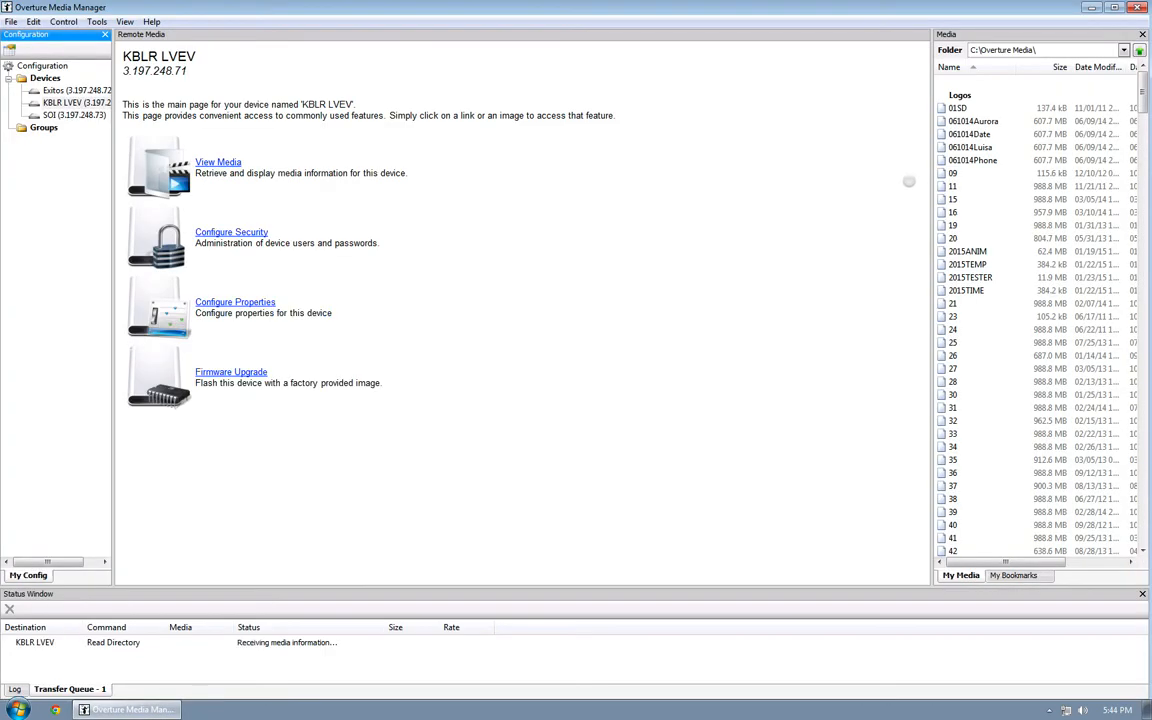
left_click(218, 160)
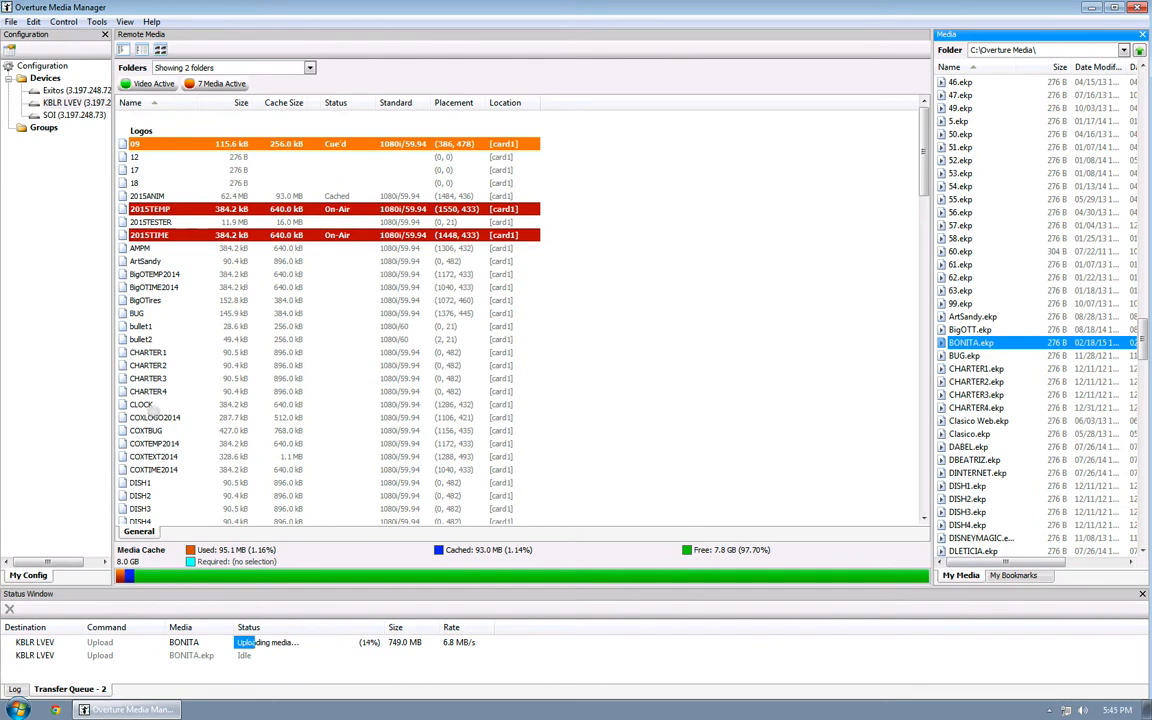
mouse_move(636, 690)
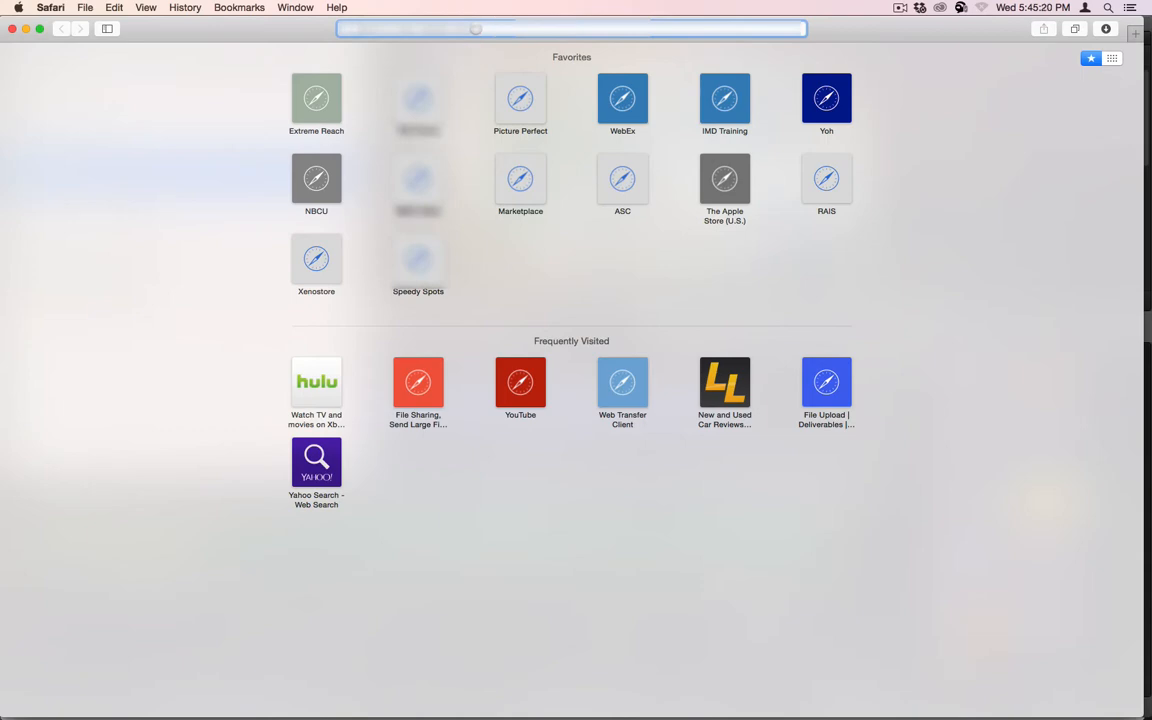
Step: Browse to device 3.197.248.71 in Safari and view its Media page list
type("3.197.248.71")
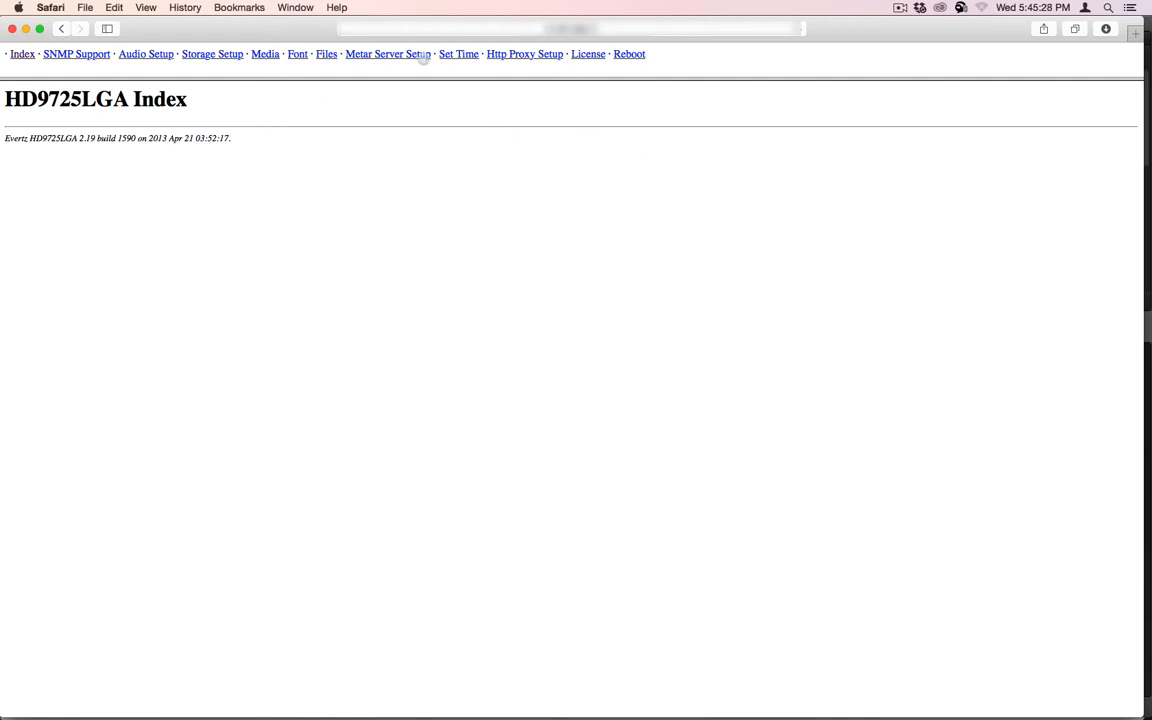
left_click(264, 54)
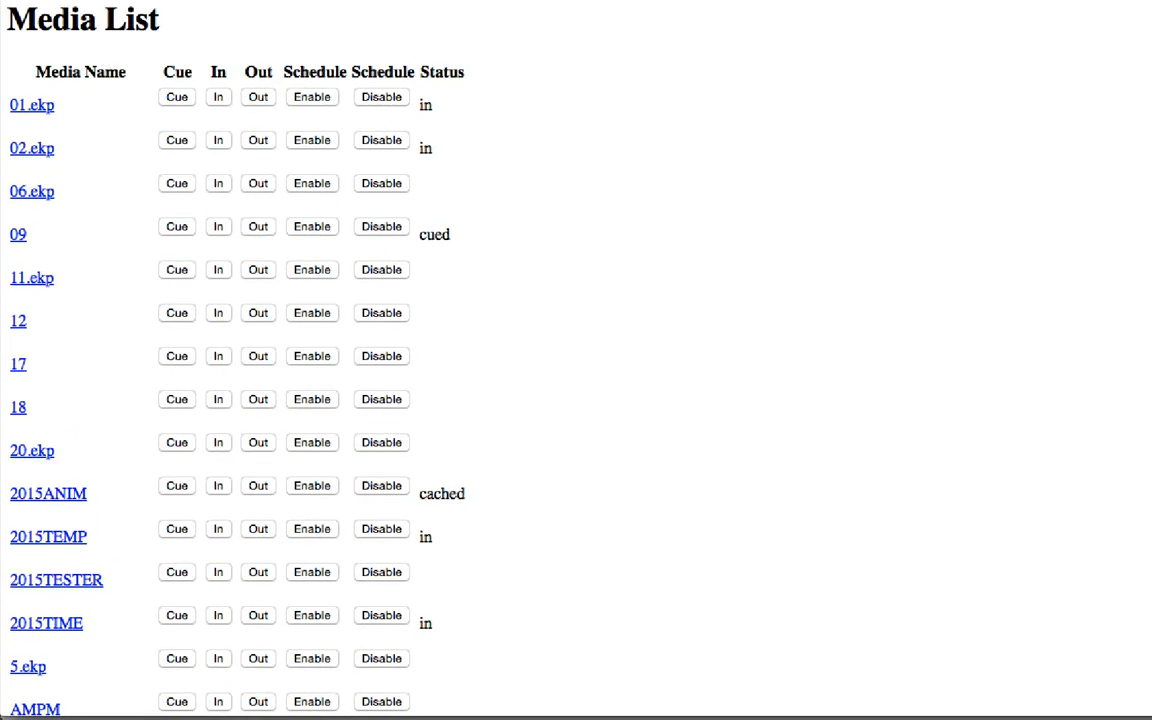
scroll("down", 3)
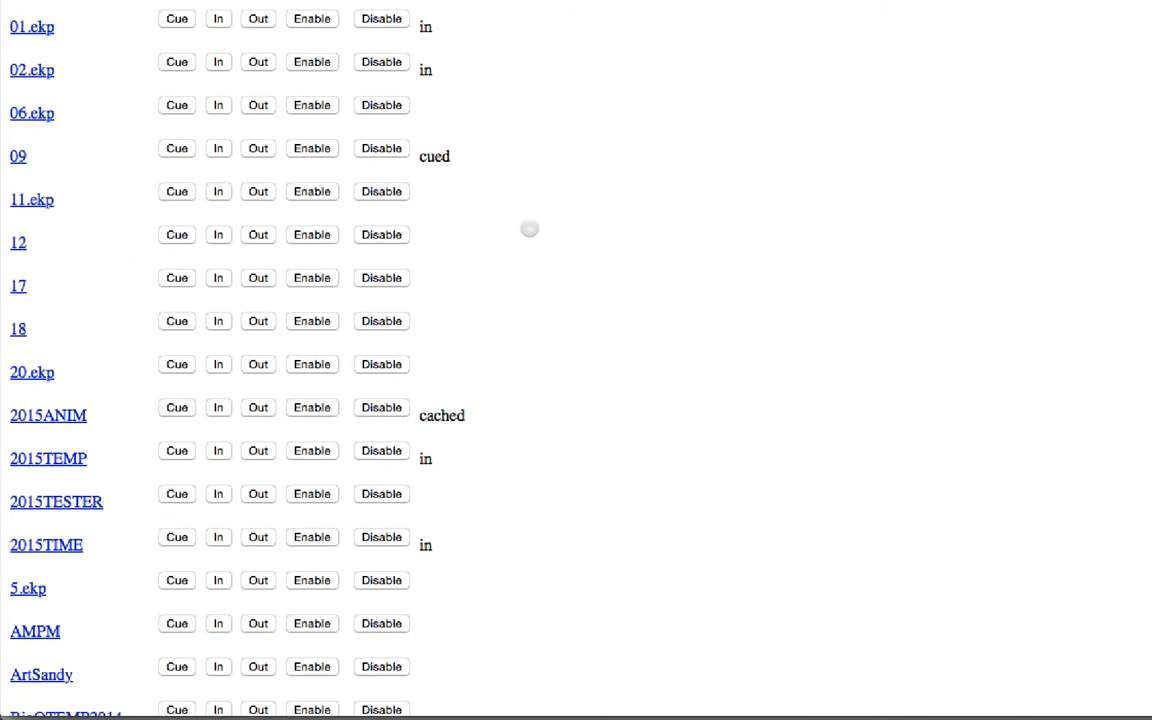
scroll("down", 3)
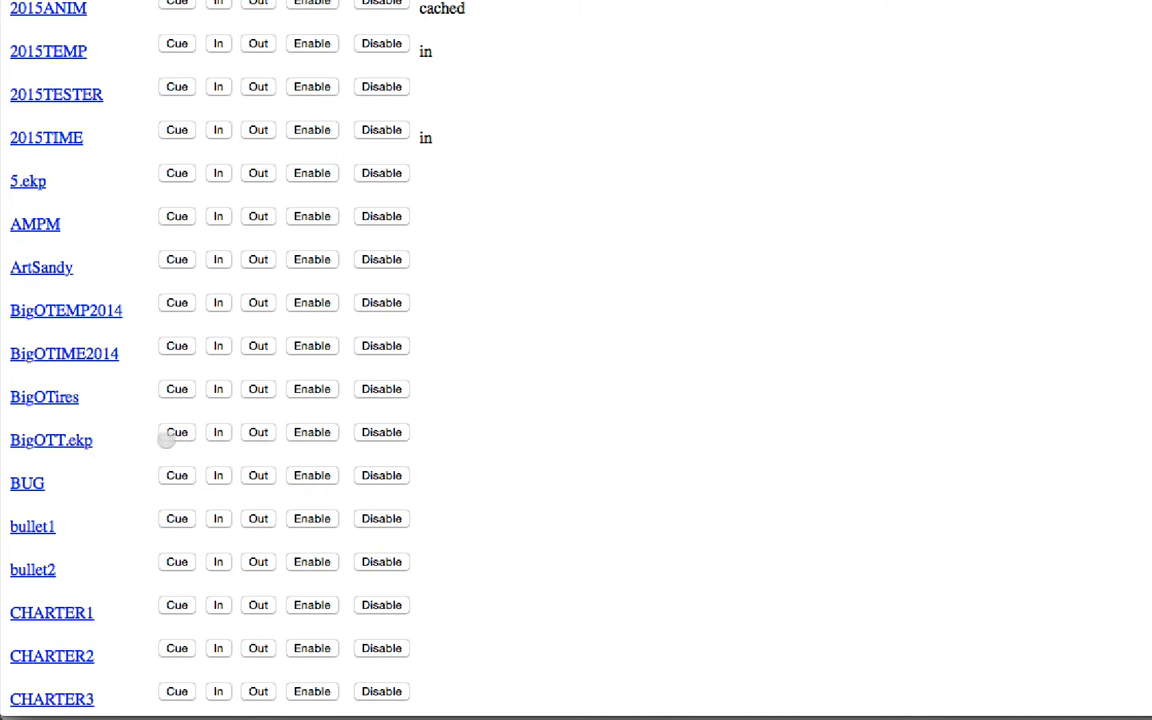
mouse_move(300, 440)
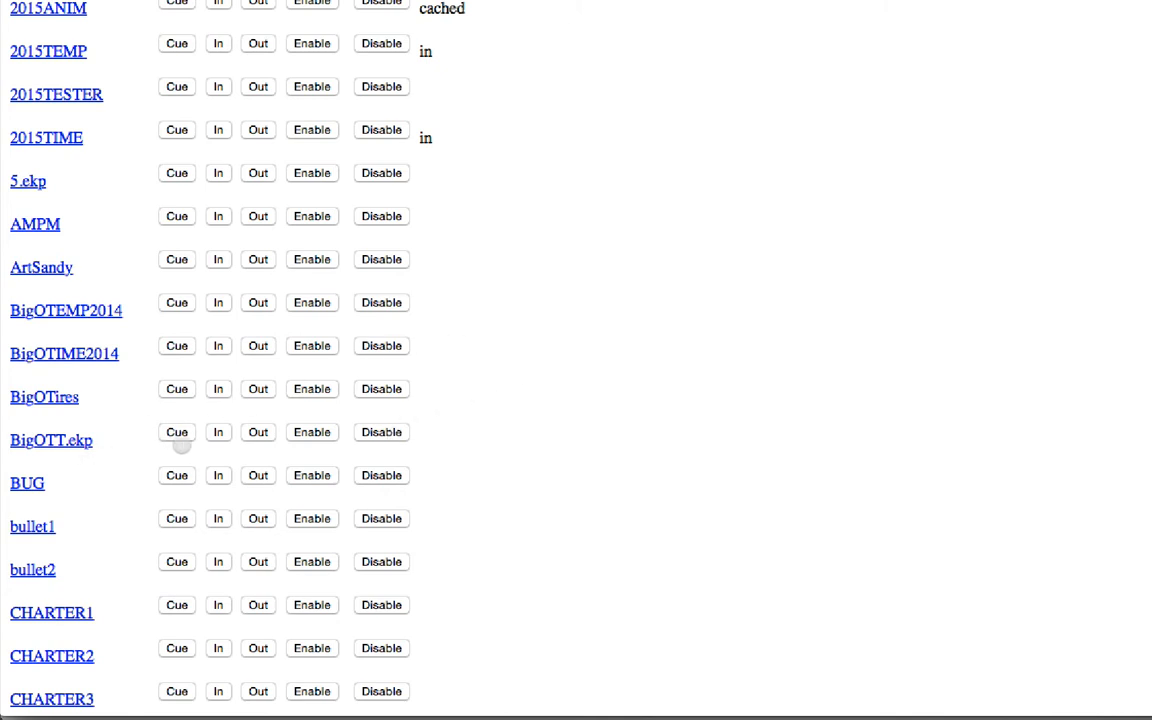
left_click(218, 432)
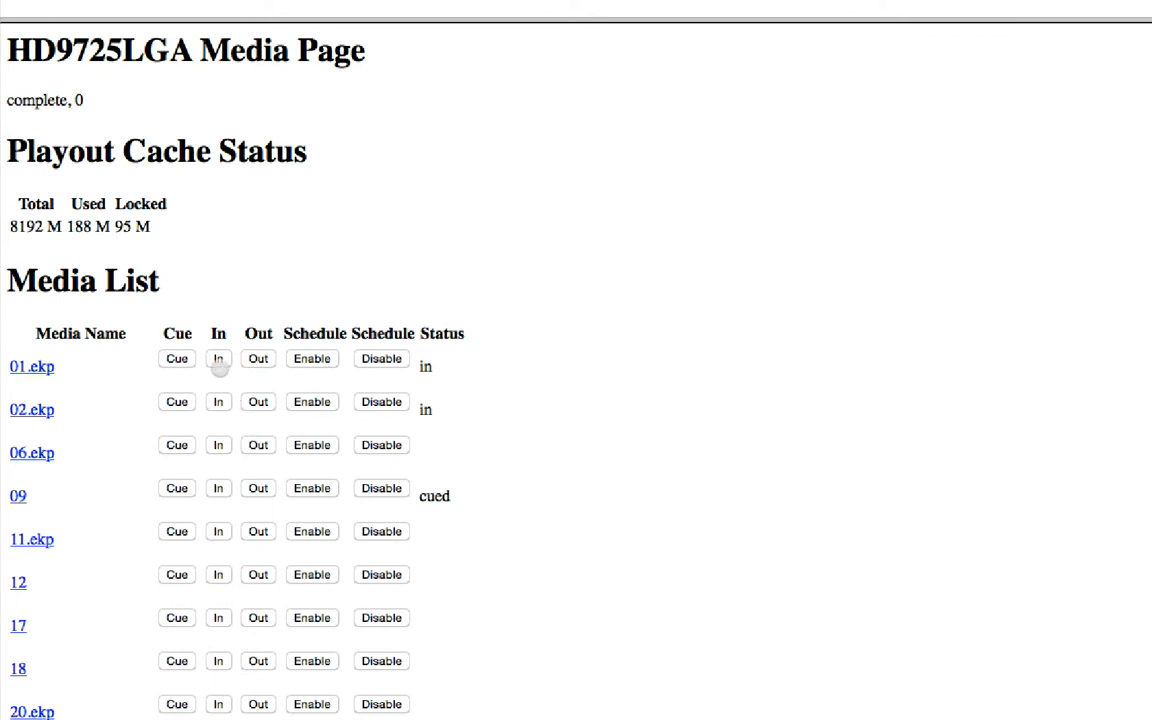
mouse_move(62, 374)
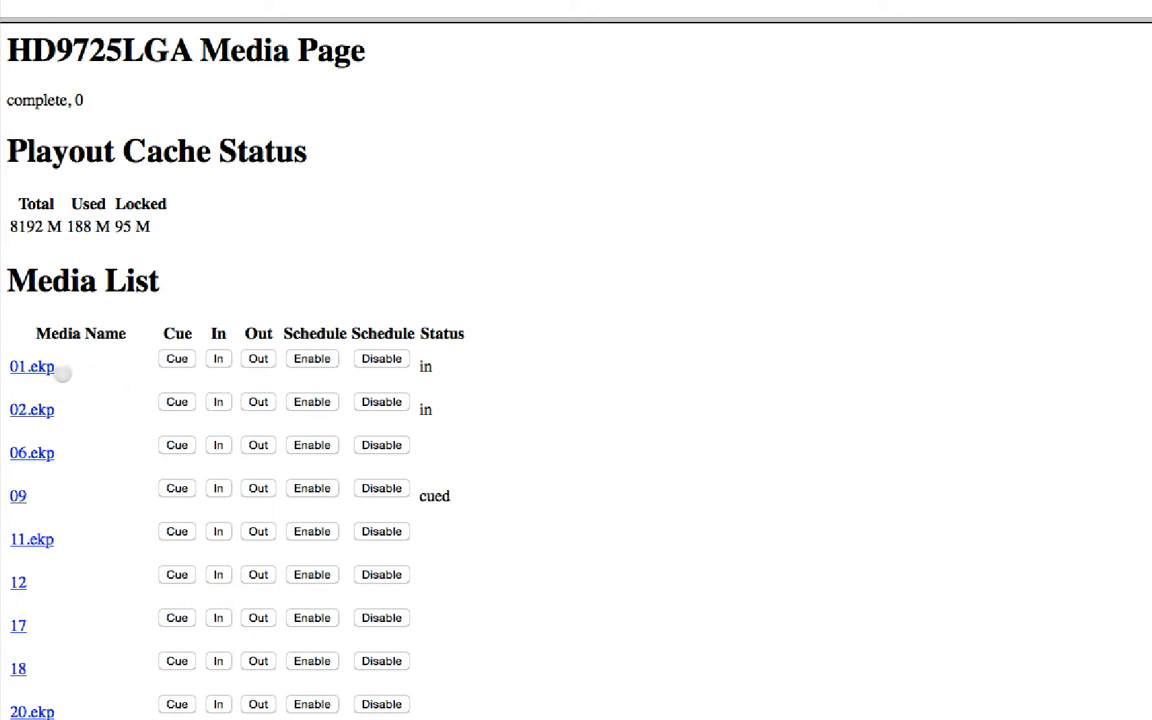
mouse_move(156, 378)
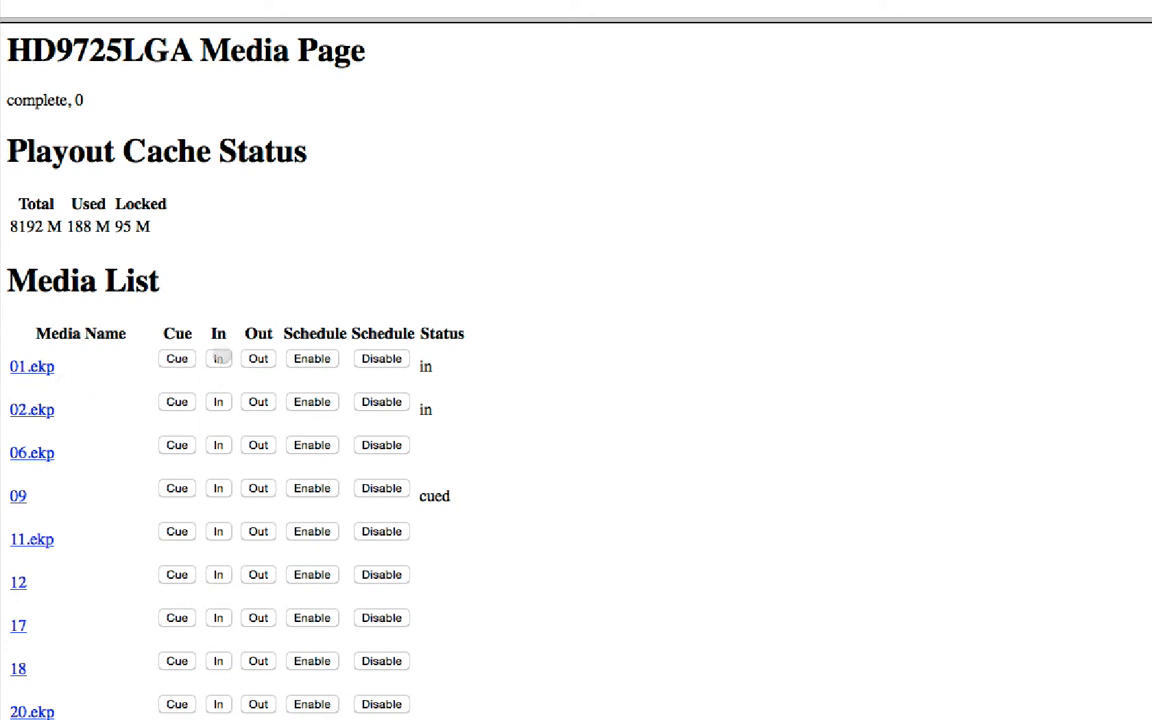
Step: Bring 01.ekp in on air and take it out from the device media page
left_click(176, 358)
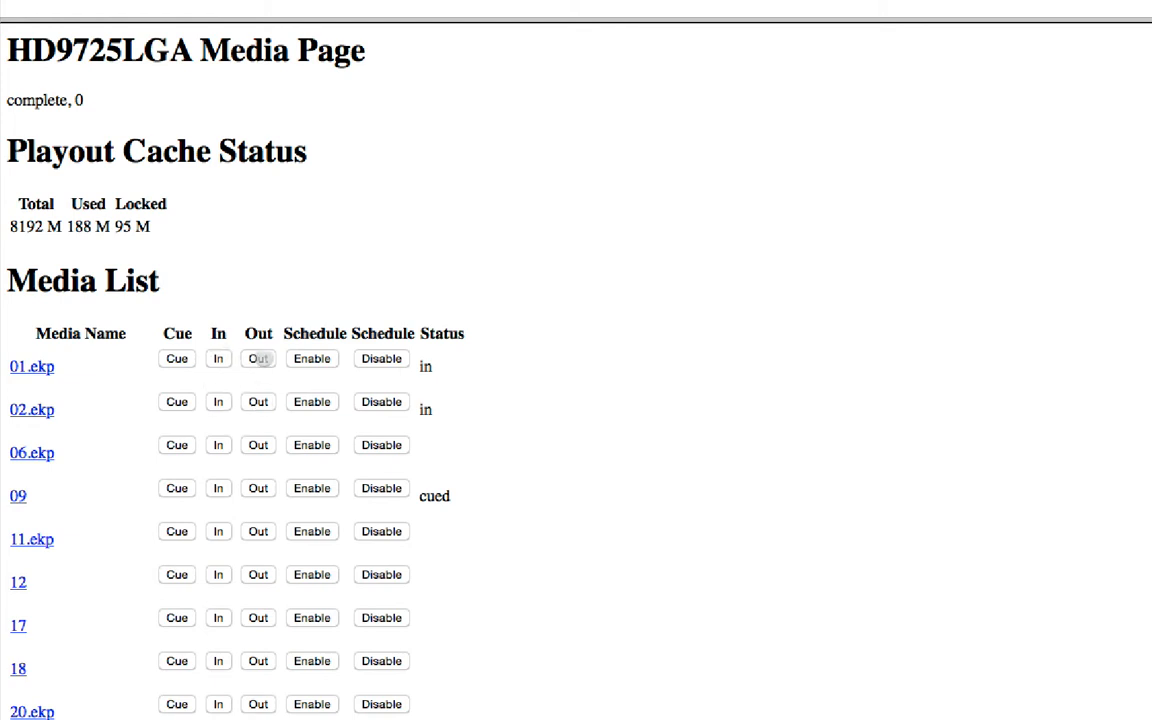
left_click(256, 358)
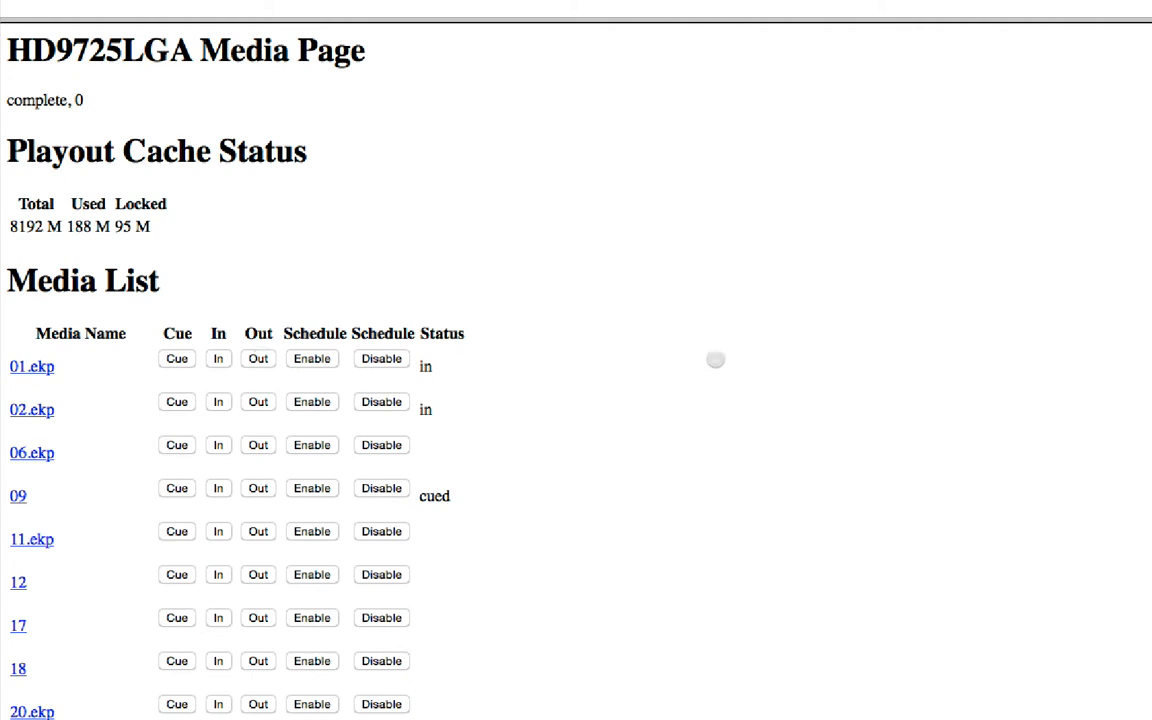
mouse_move(720, 388)
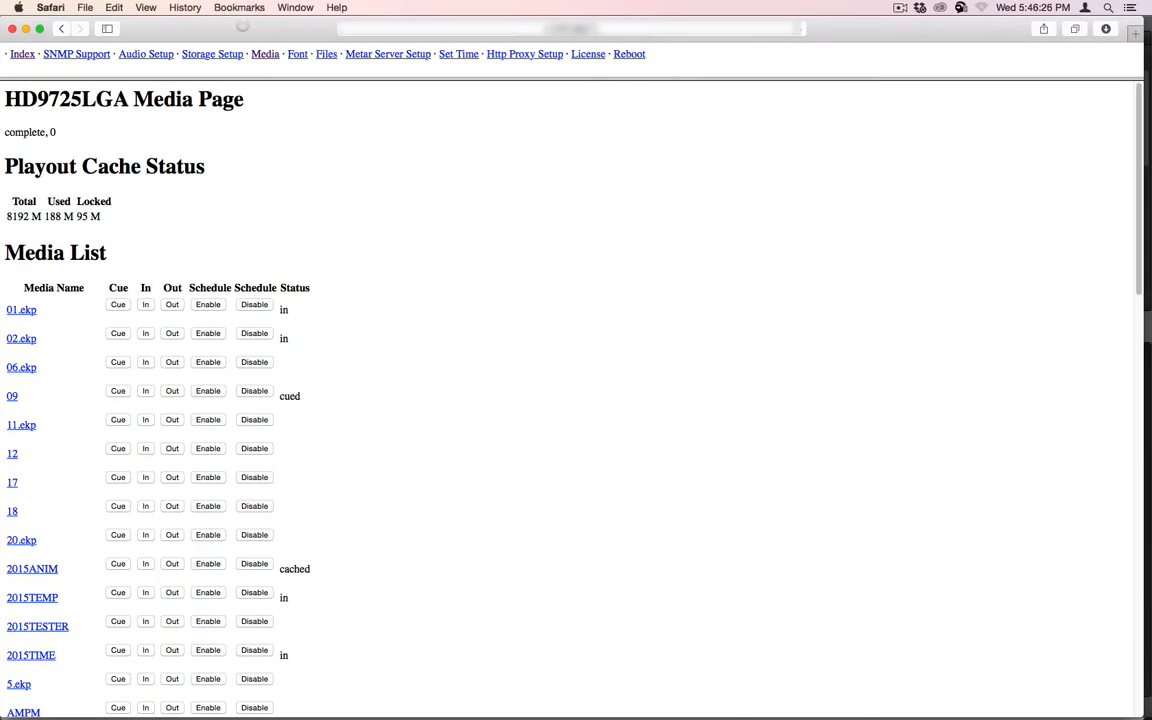
left_click(240, 8)
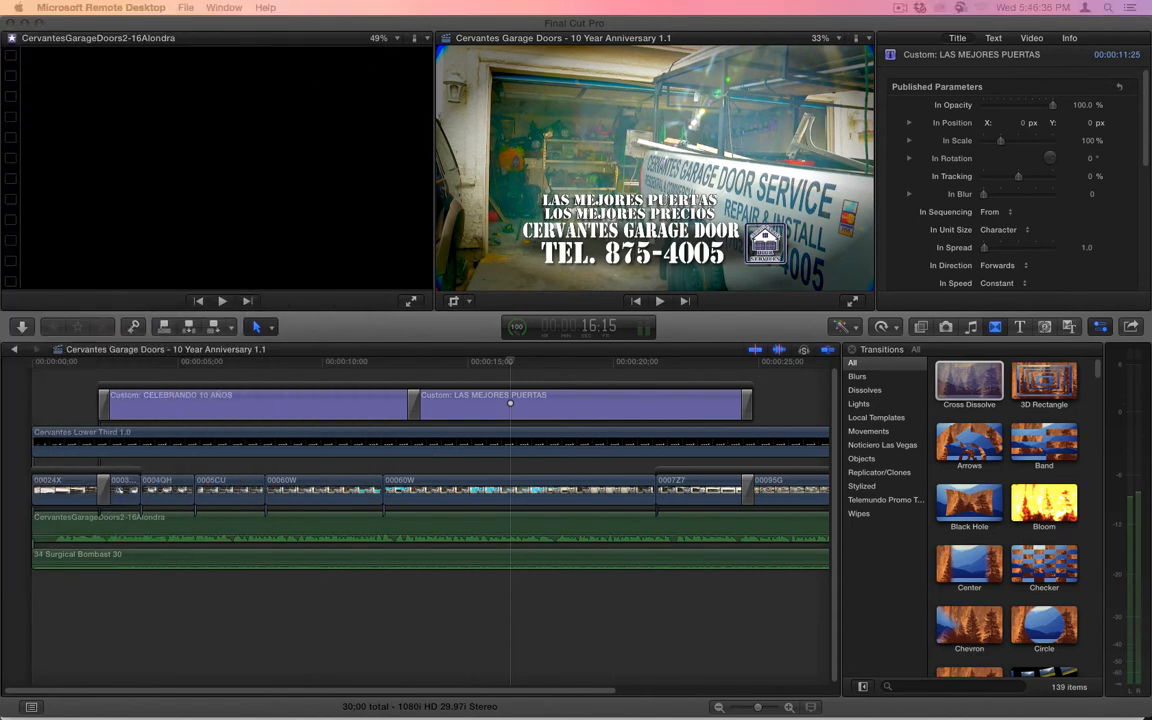
Step: Leave the remote editing session and bring Safari back to the front
left_click(224, 8)
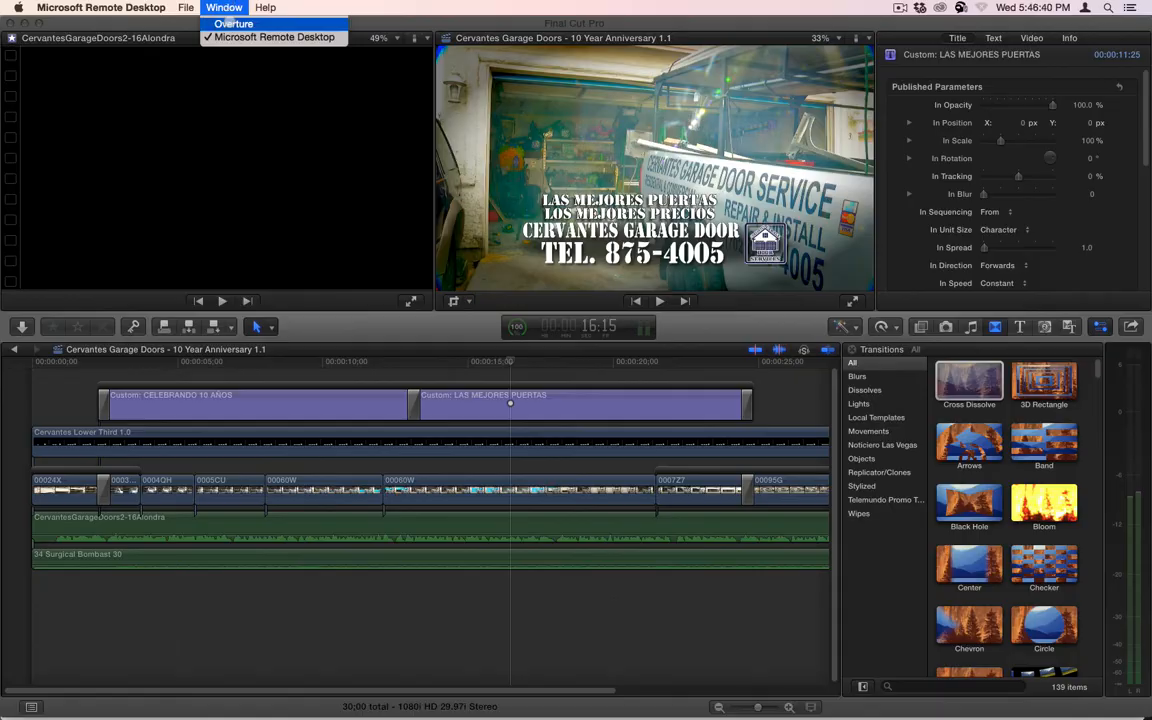
left_click(232, 24)
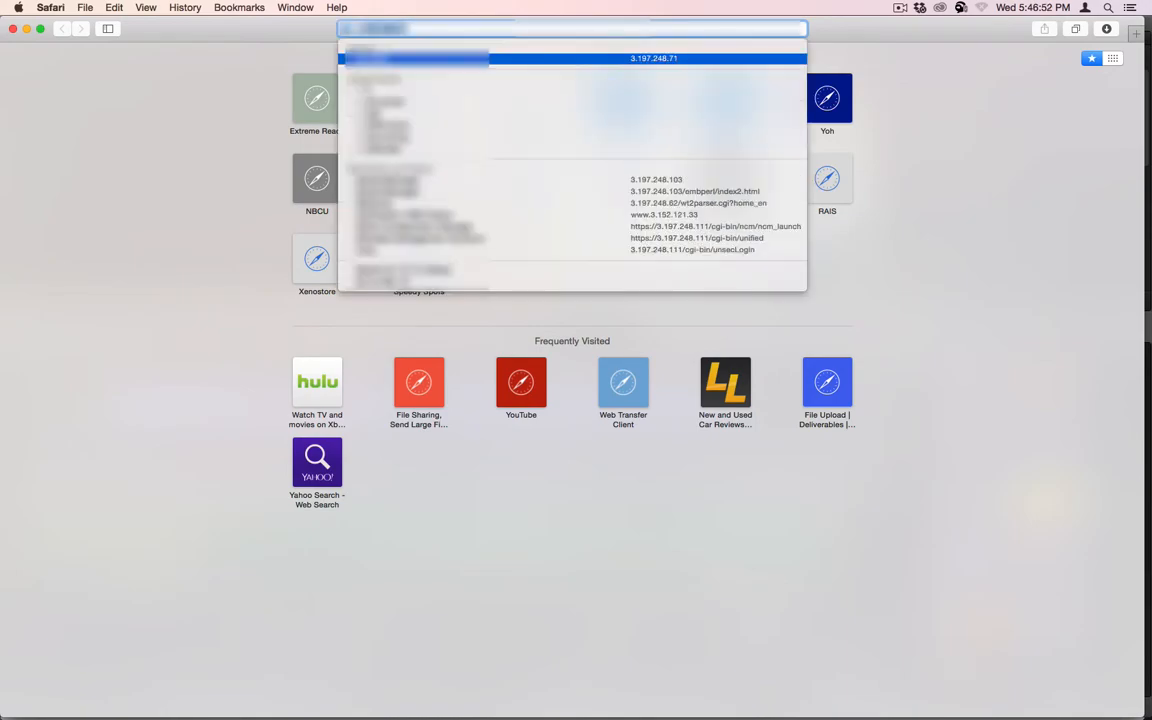
Step: Reopen the HD9725LGA device's Media page and locate BONITA in the media list
left_click(654, 58)
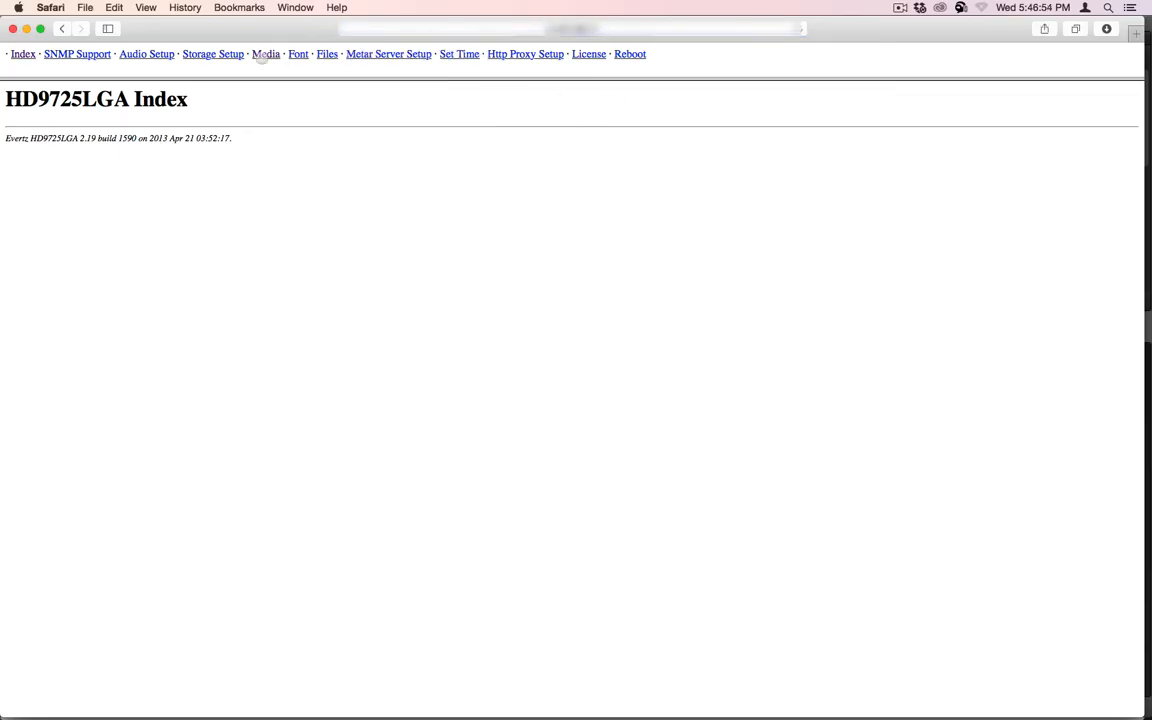
left_click(266, 54)
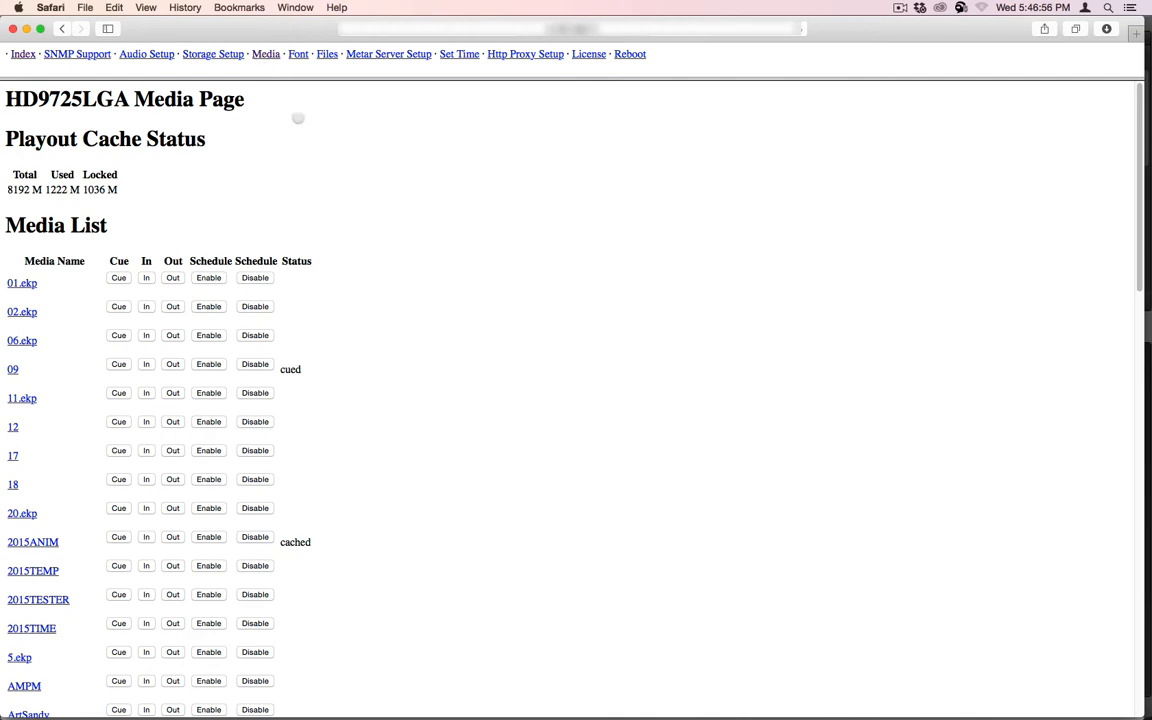
scroll("down", 3)
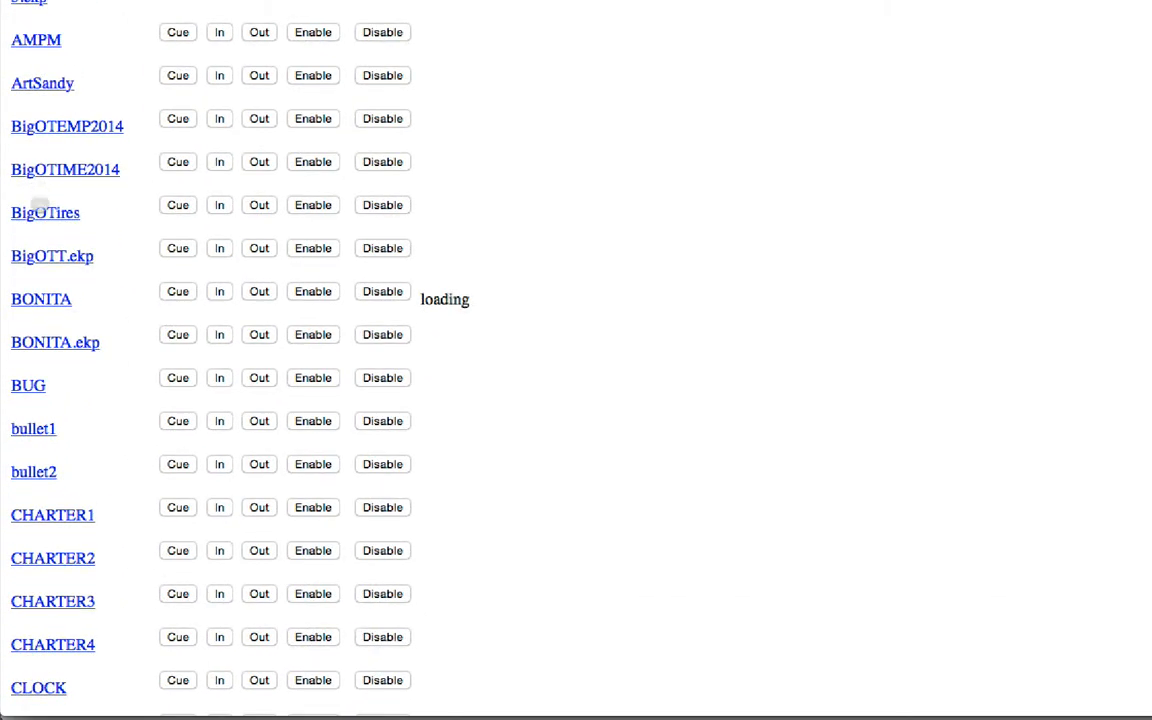